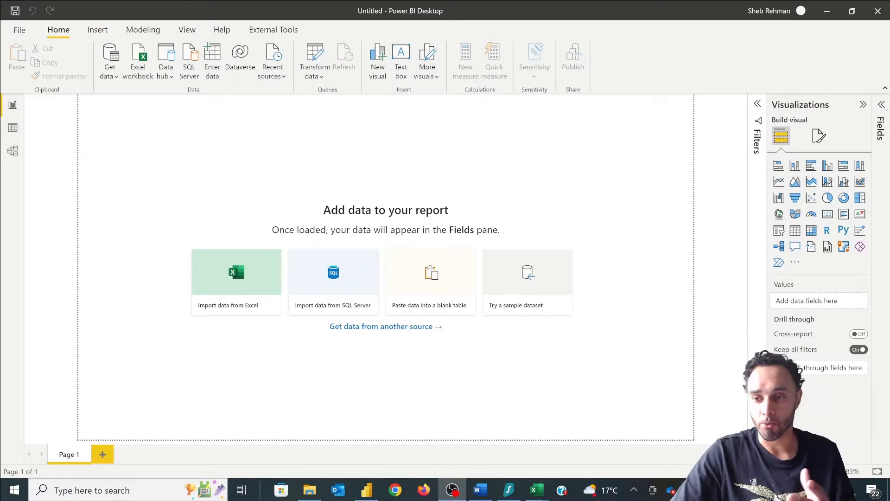
mouse_move(380, 145)
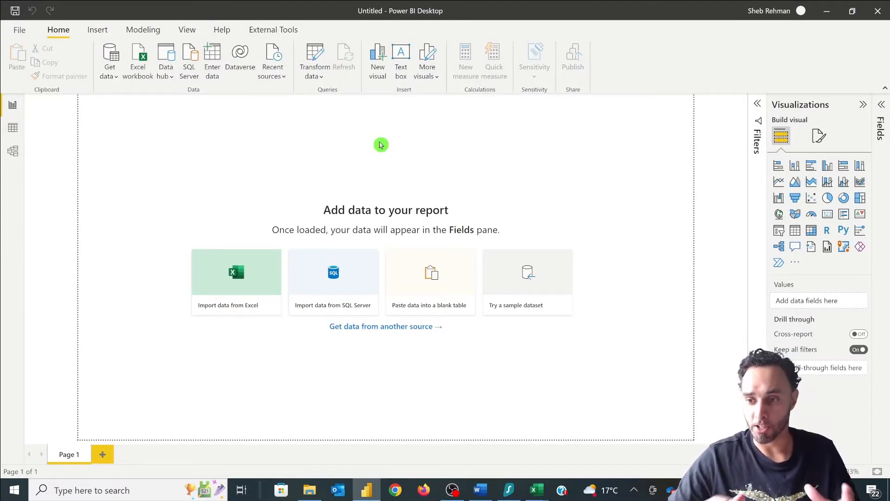
mouse_move(198, 78)
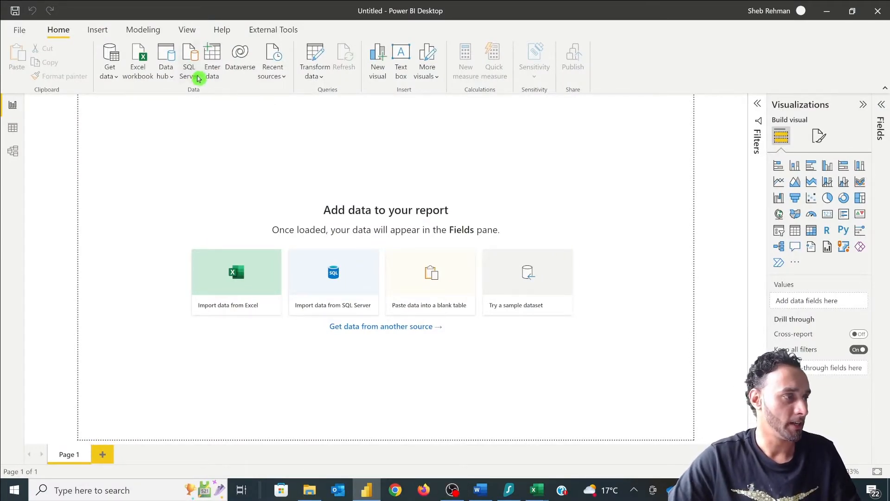
Open Dimensions.xlsx through Get data > Excel workbook to list its tables in Navigator
left_click(236, 272)
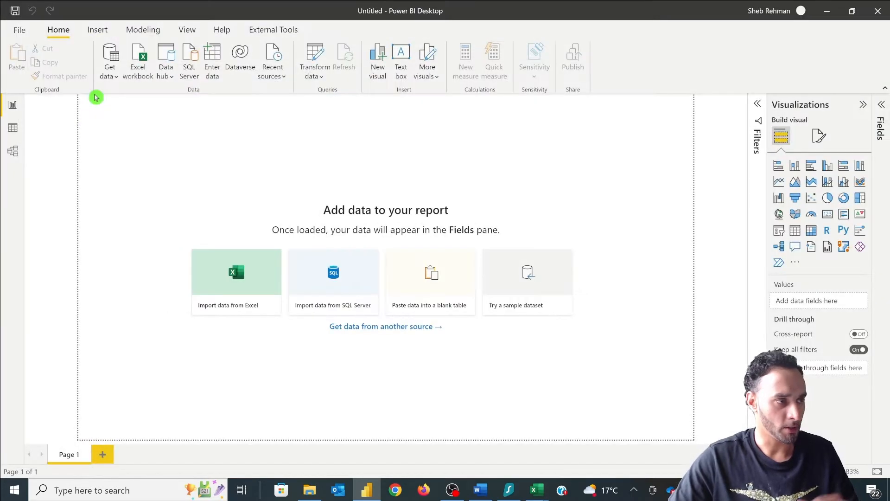
left_click(236, 278)
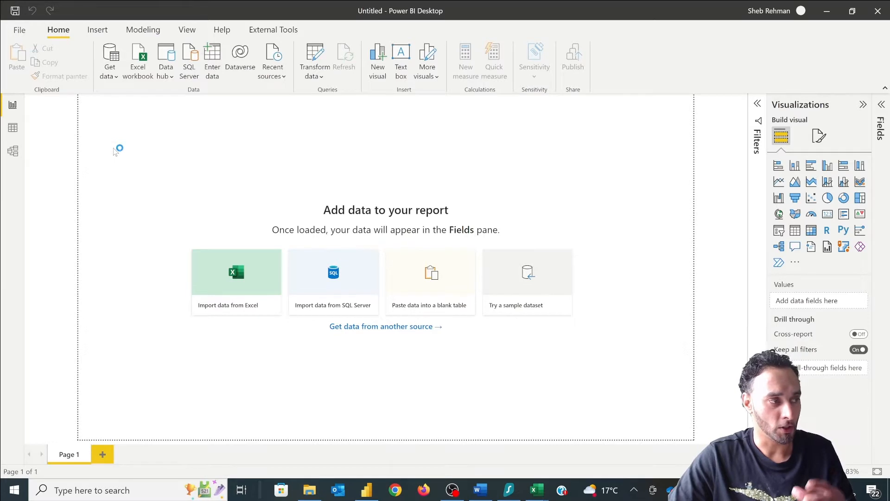
left_click(236, 280)
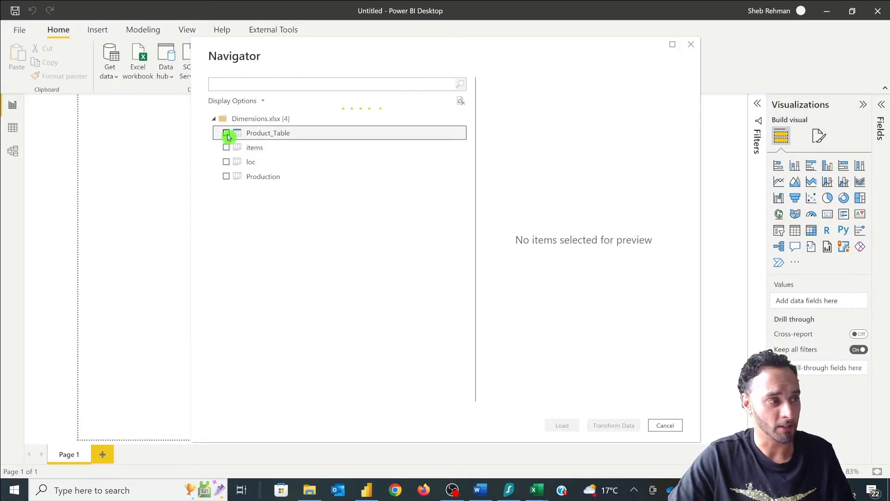
Bring the items table into Power Query as Item_Table and select its first Section value, Varied
left_click(664, 424)
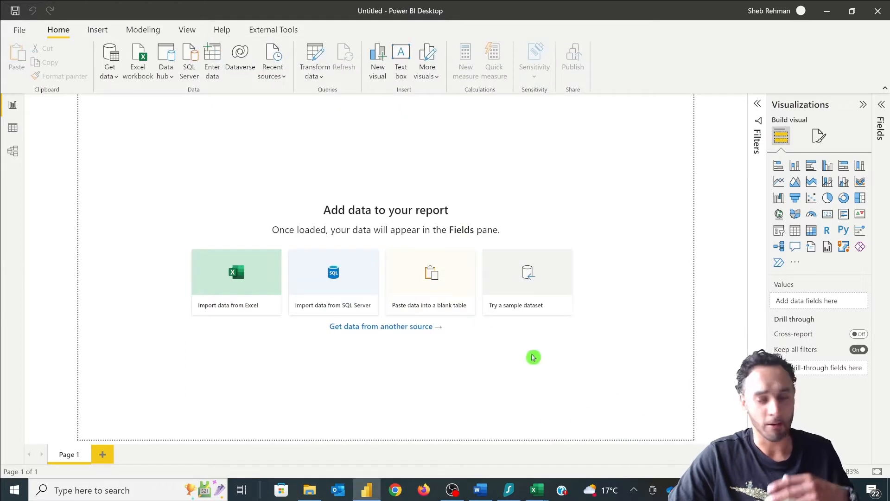
mouse_move(533, 356)
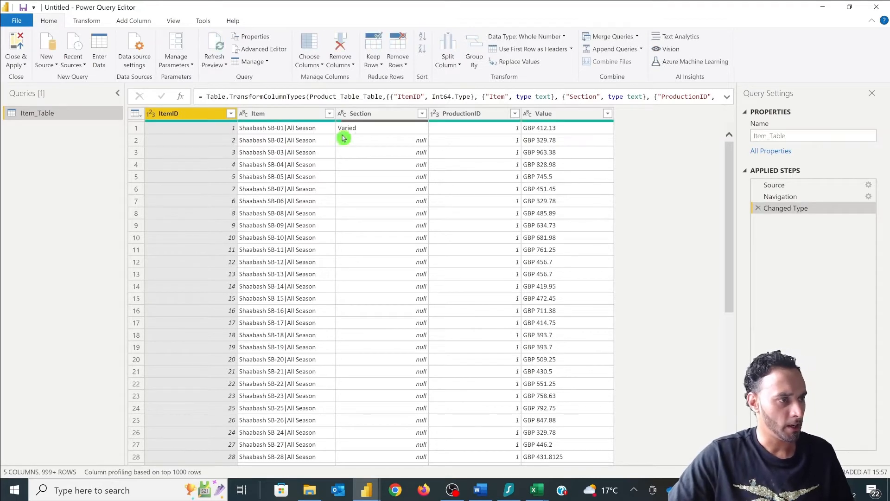
left_click(360, 113)
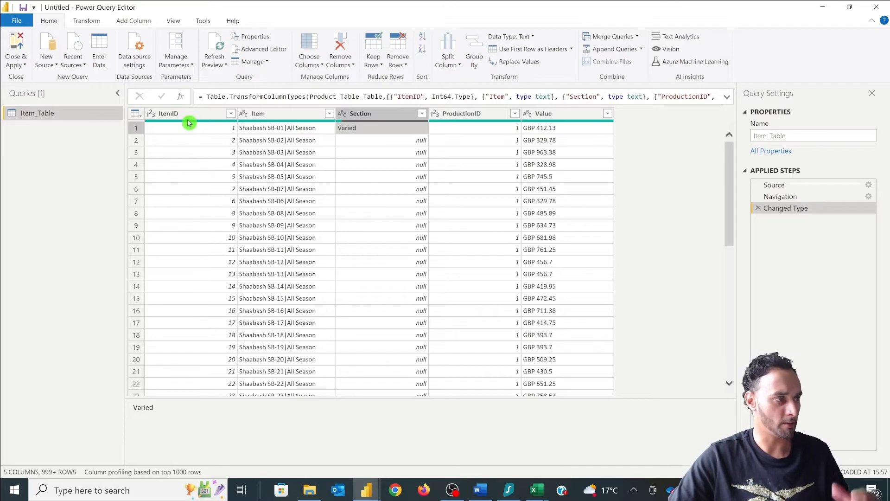
left_click(564, 113)
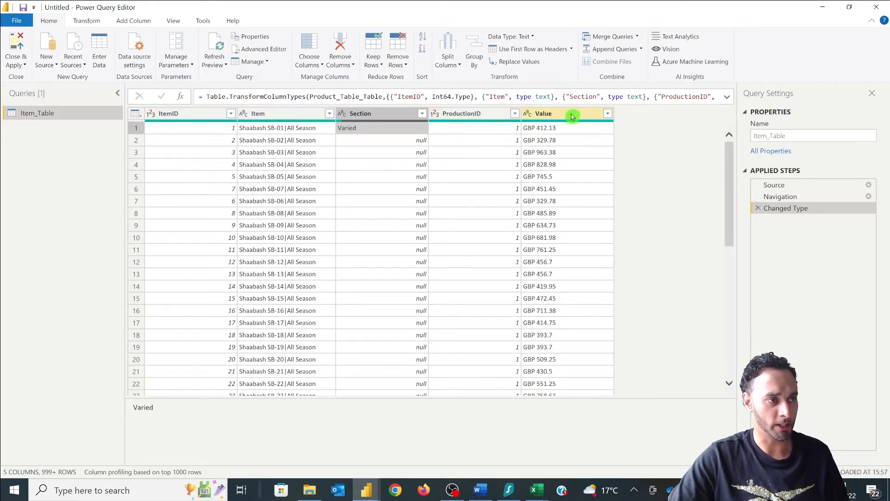
mouse_move(382, 164)
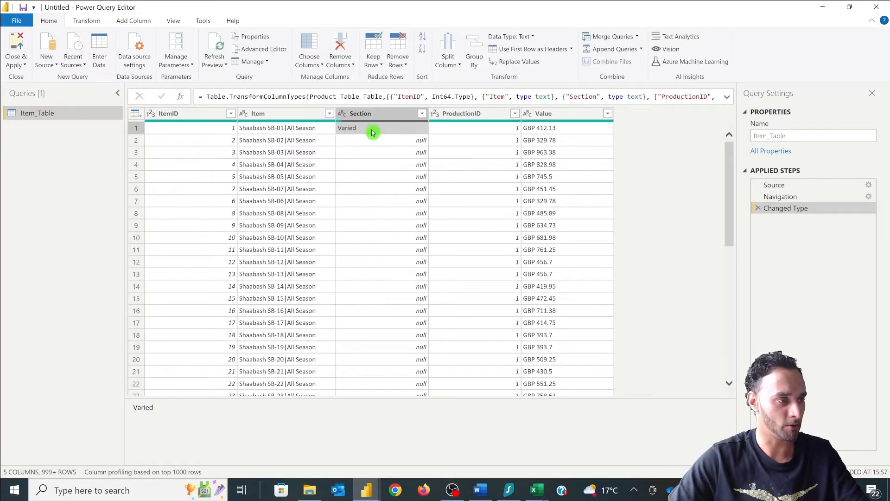
Scroll through the null Section values, then leave the query editor
scroll("down", 3)
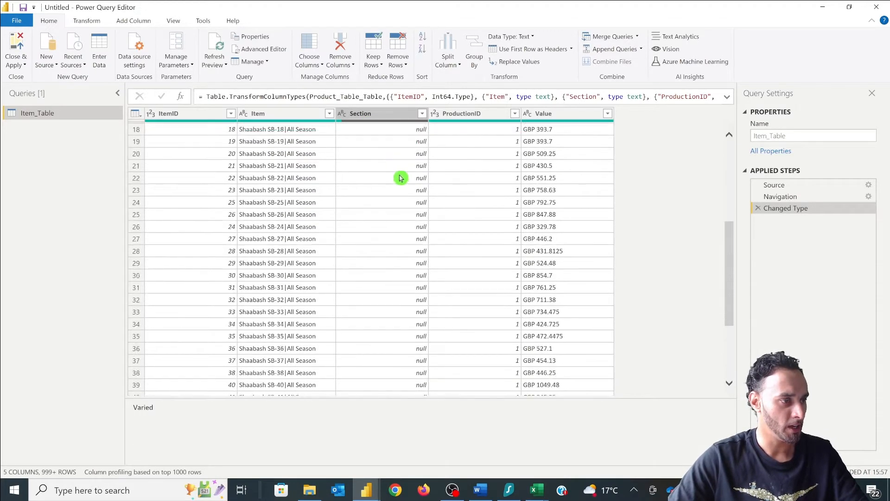
scroll("down", 3)
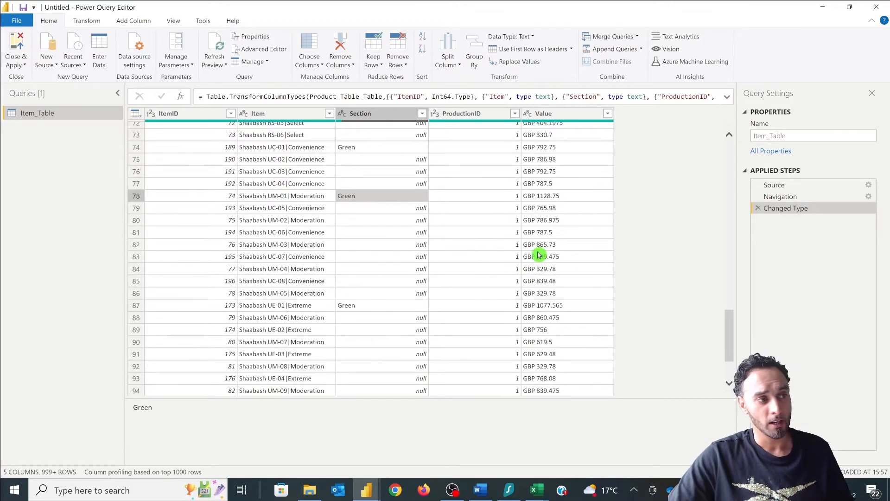
scroll("down", 3)
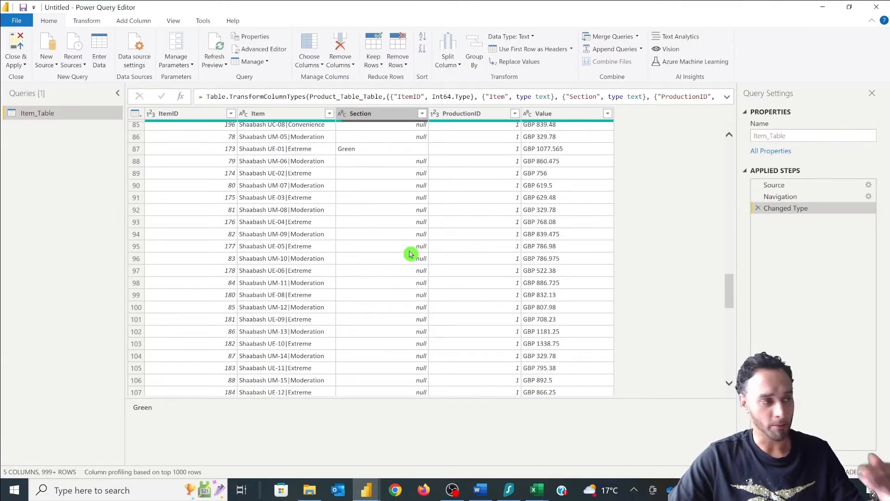
key("alt+tab")
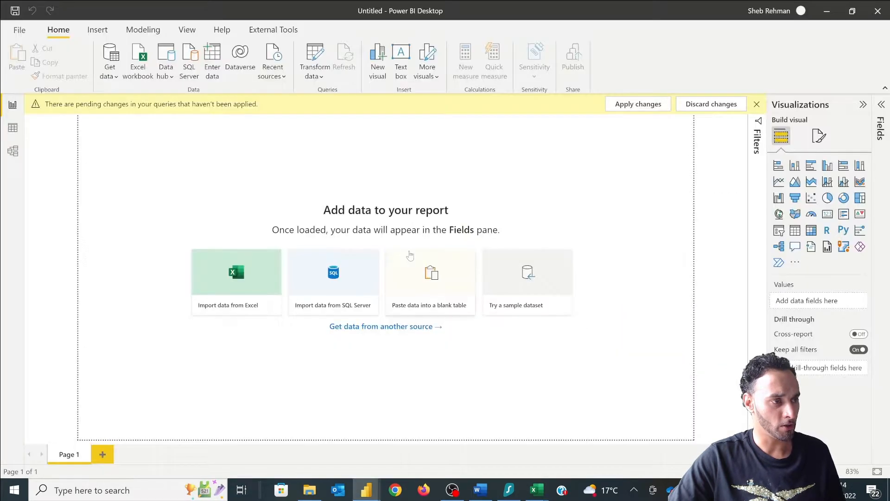
In Excel's items sheet, select the Varied cell C3 and scroll through the mostly blank Section column
left_click(535, 489)
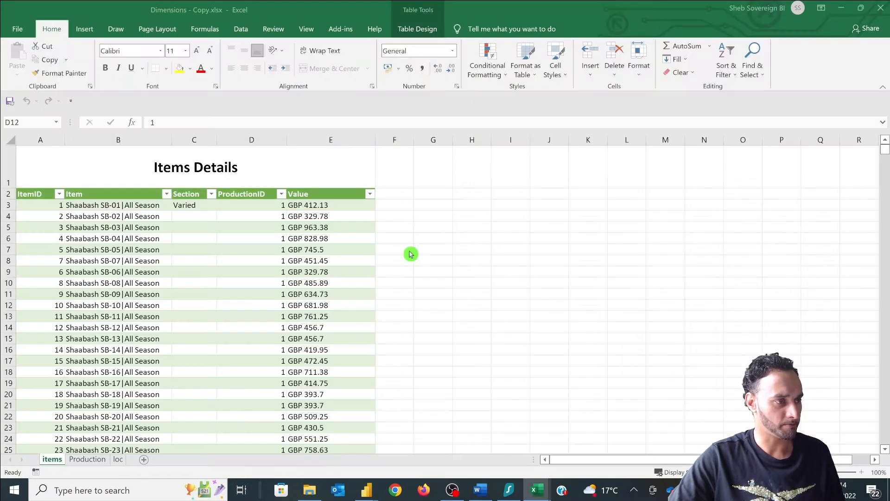
left_click(194, 205)
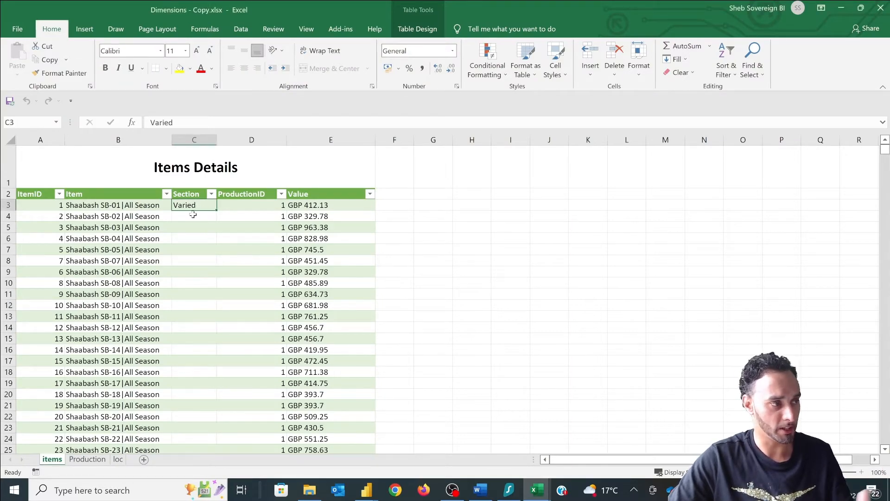
scroll("down", 3)
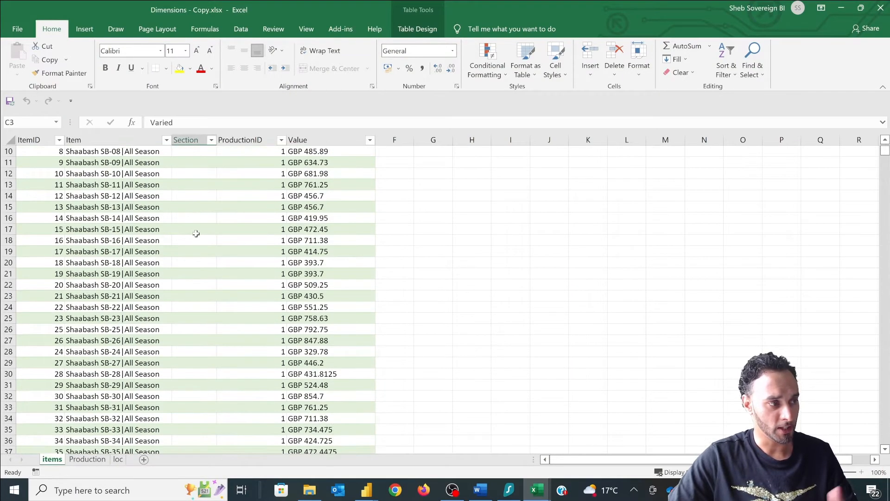
scroll("down", 3)
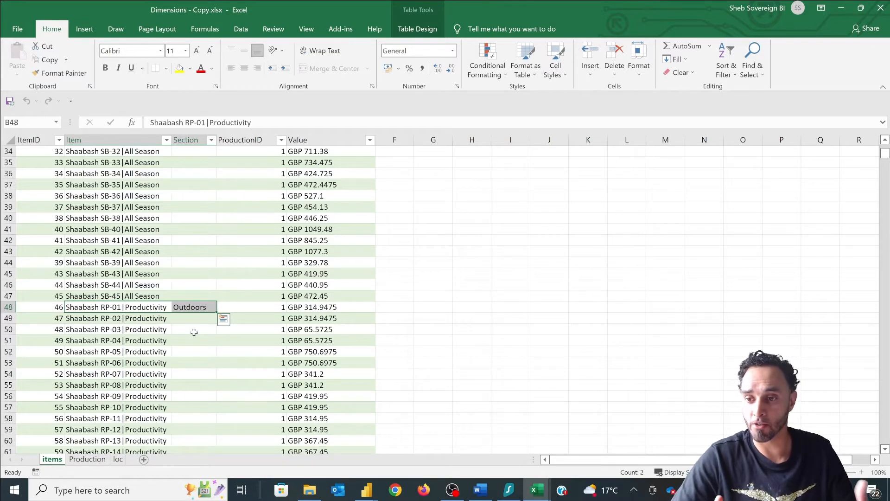
mouse_move(198, 307)
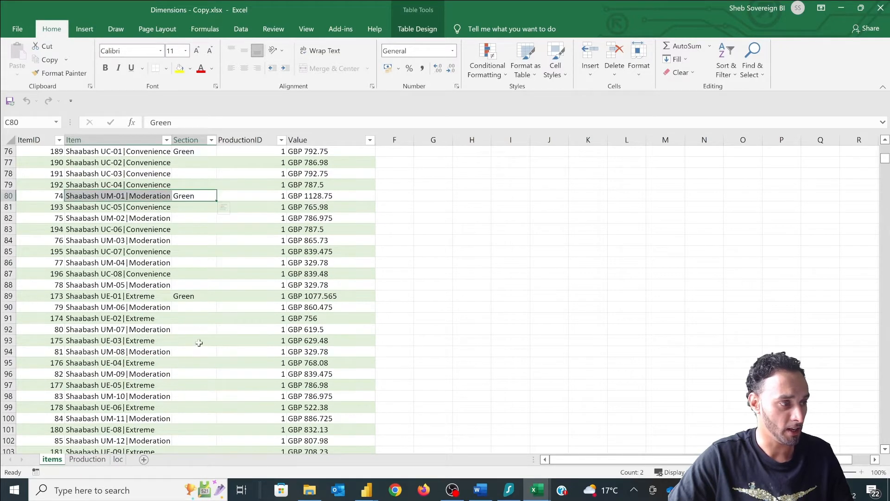
scroll("down", 3)
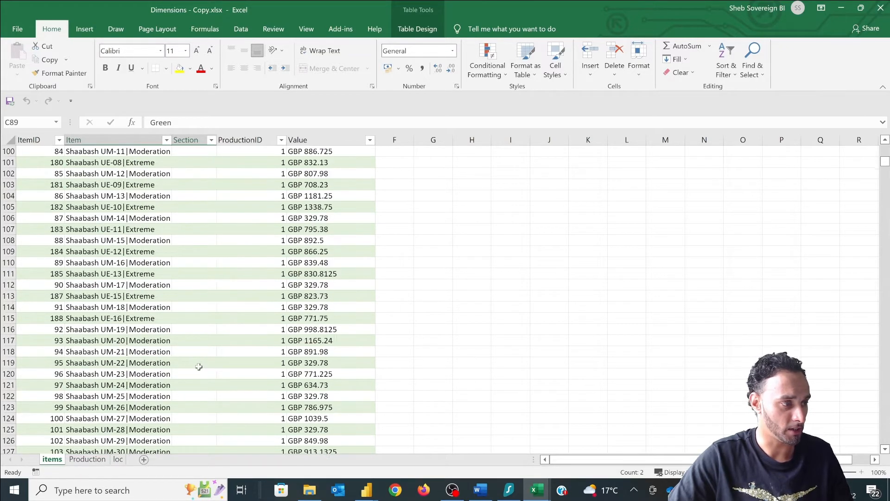
scroll("down", 3)
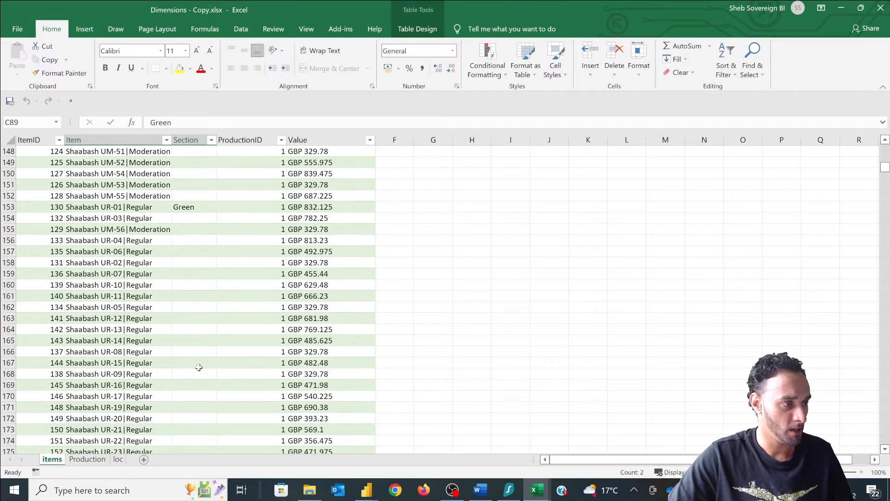
scroll("down", 3)
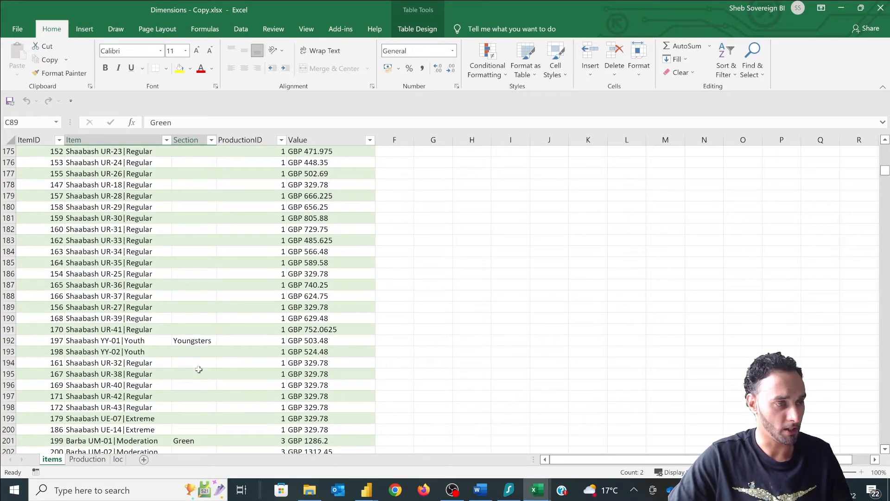
mouse_move(182, 344)
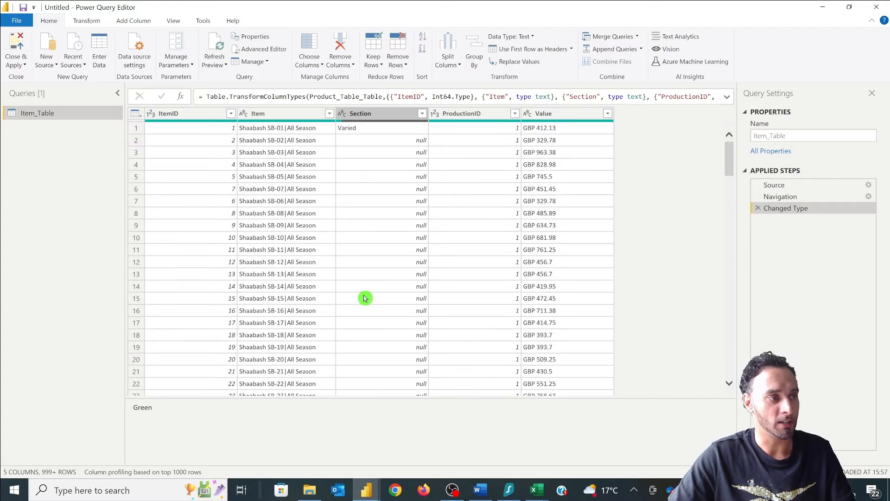
Select Item_Table's Section column and bring up the Transform tab's Fill options
left_click(382, 113)
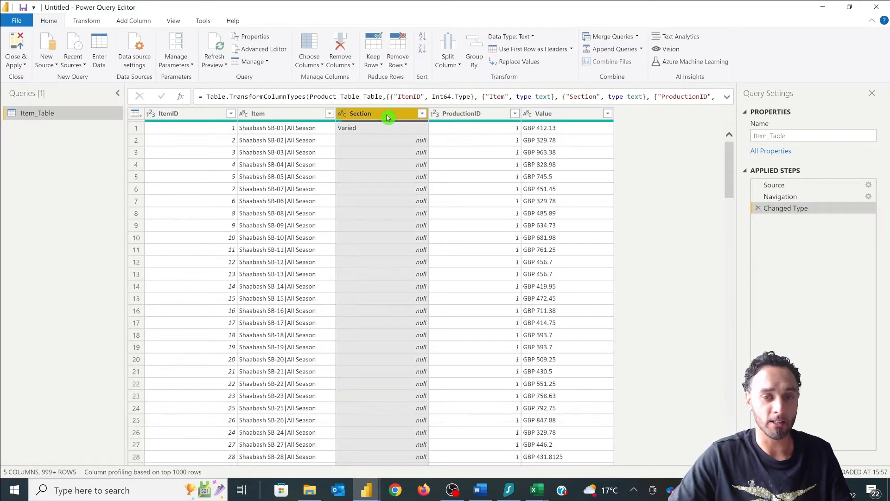
mouse_move(394, 140)
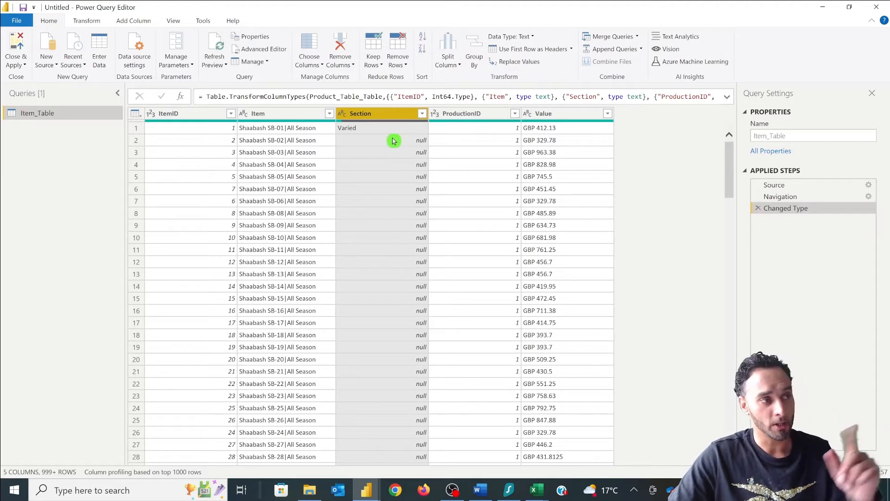
mouse_move(66, 25)
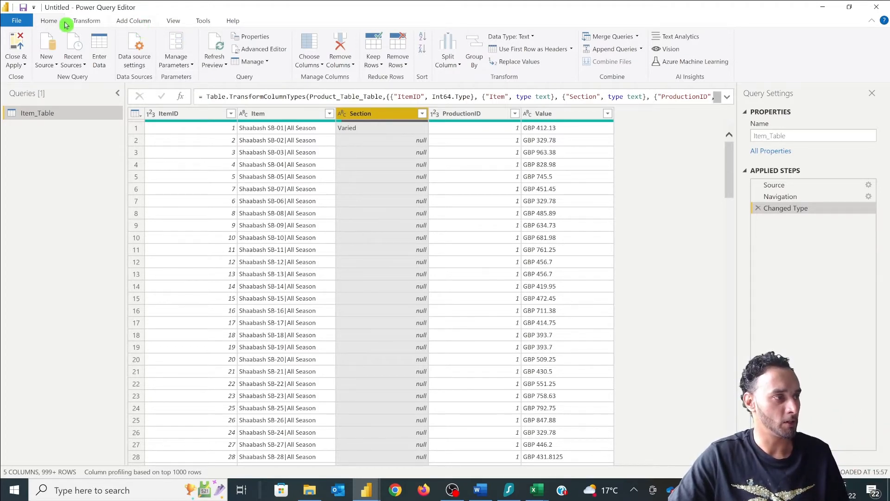
left_click(86, 20)
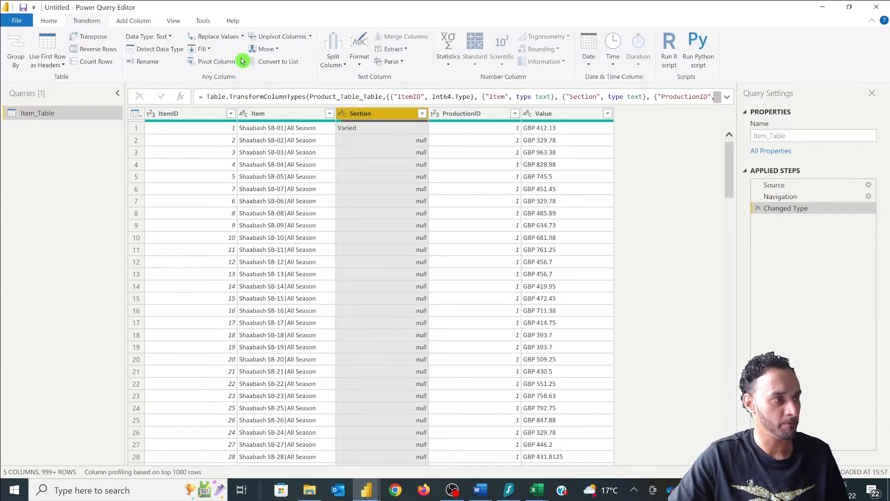
left_click(203, 48)
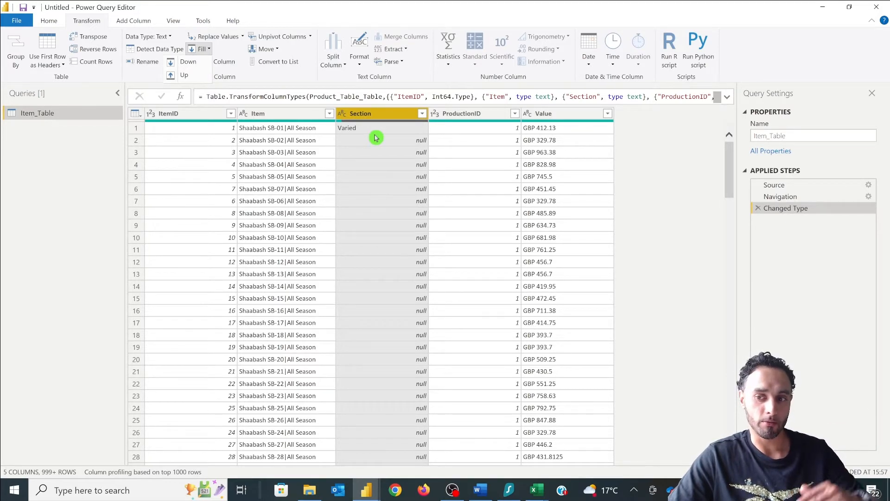
mouse_move(349, 127)
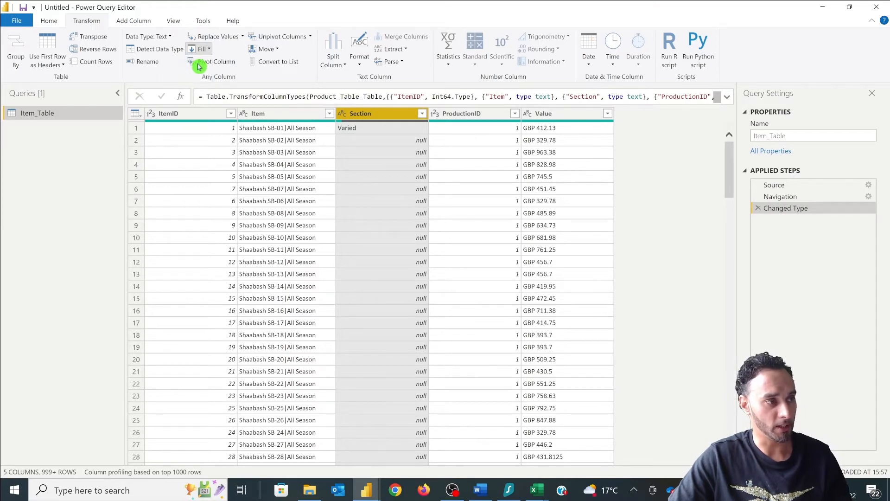
Fill the Section column down so nulls become Varied, Outdoors and Green, and check the rows
left_click(203, 49)
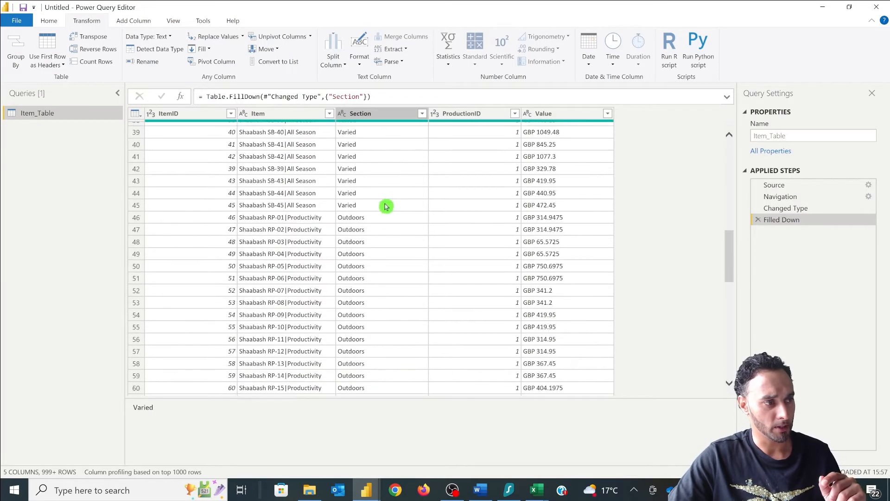
scroll("down", 3)
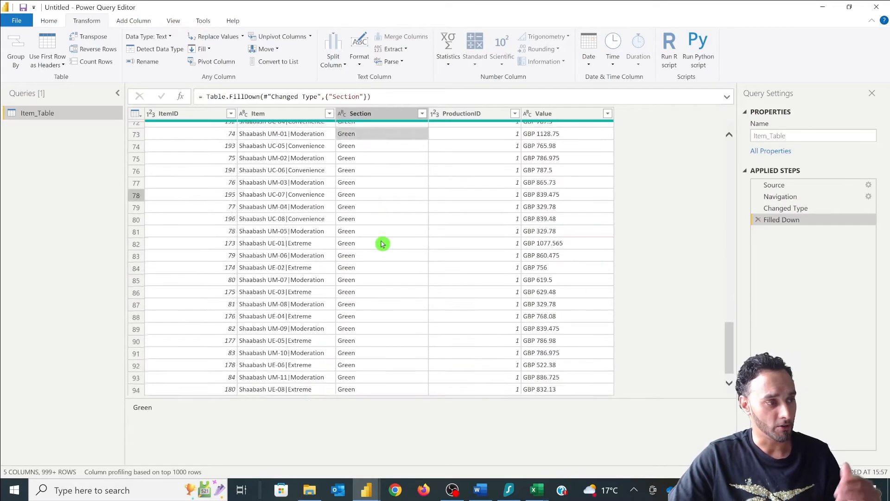
scroll("down", 3)
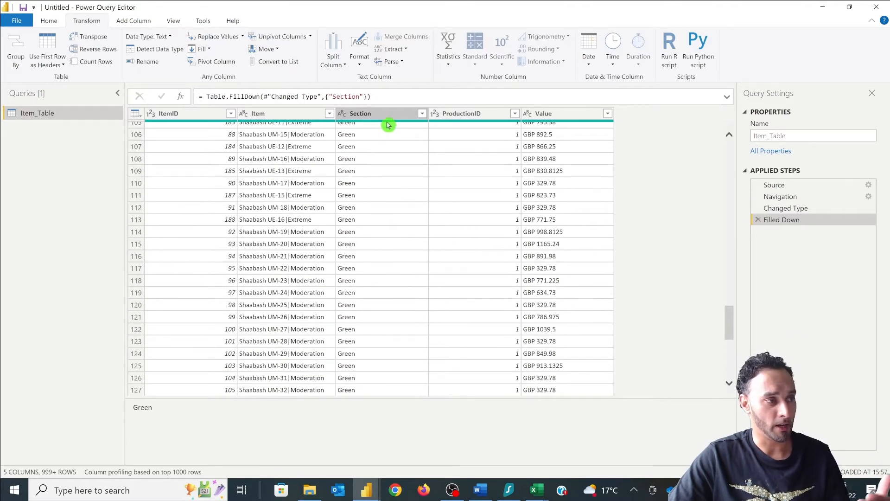
mouse_move(387, 124)
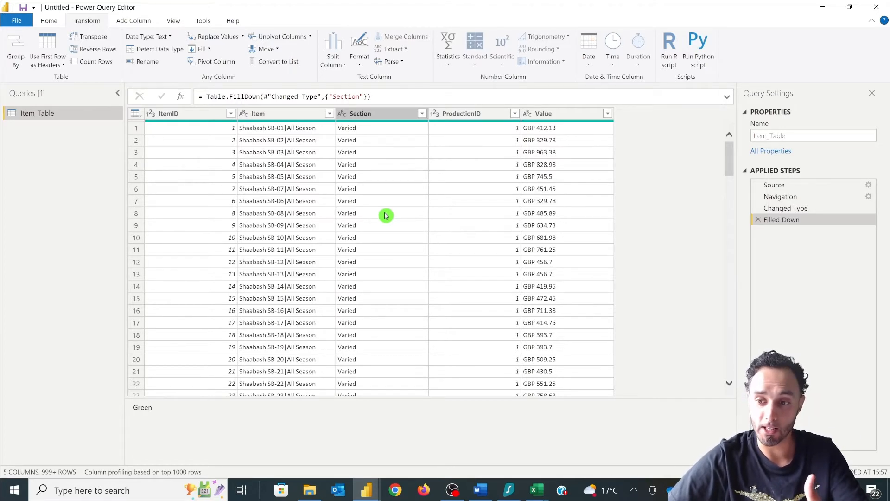
mouse_move(69, 132)
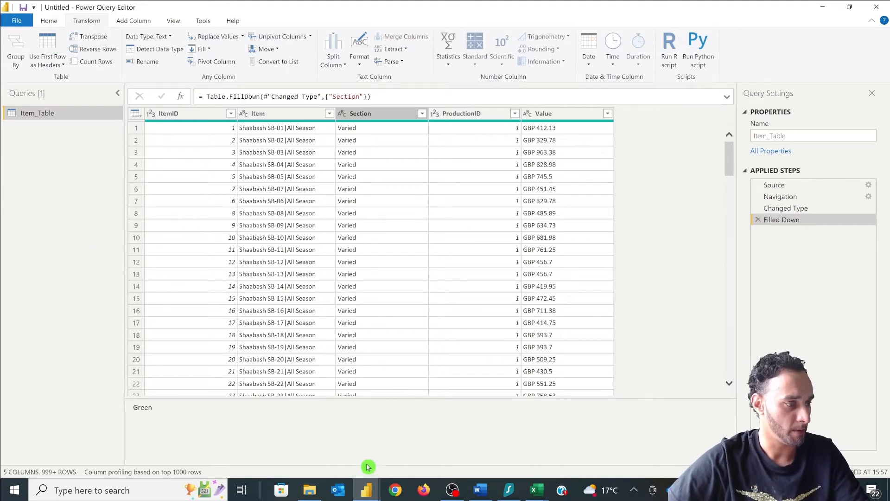
mouse_move(534, 489)
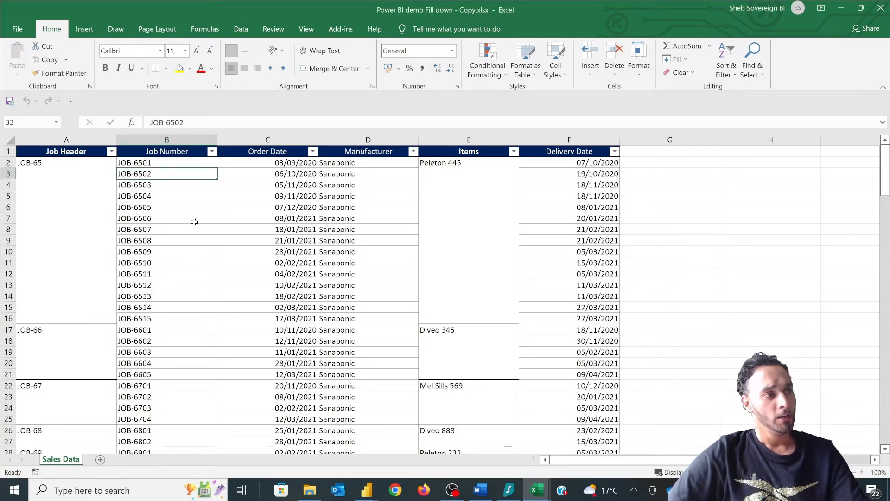
mouse_move(66, 161)
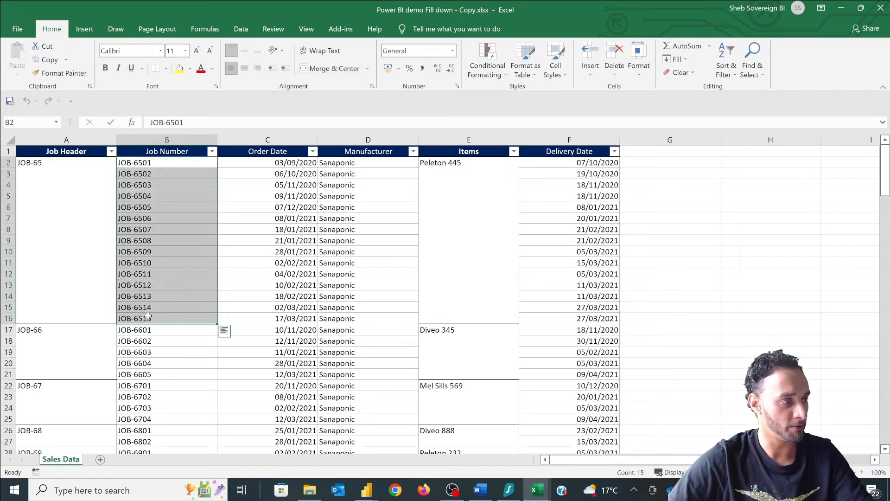
mouse_move(134, 368)
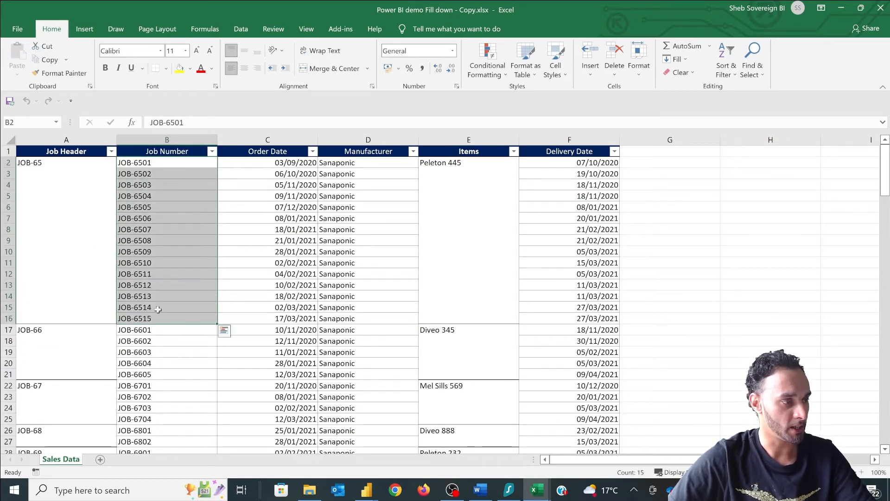
left_click(268, 163)
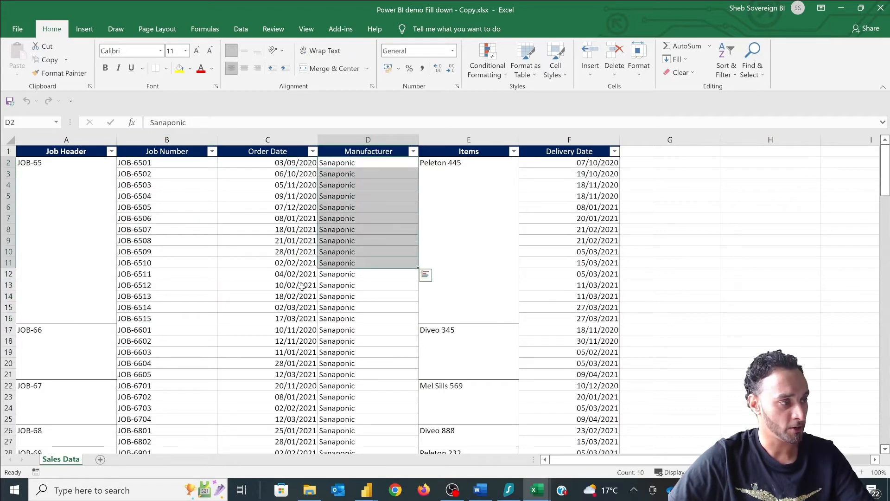
left_click(468, 162)
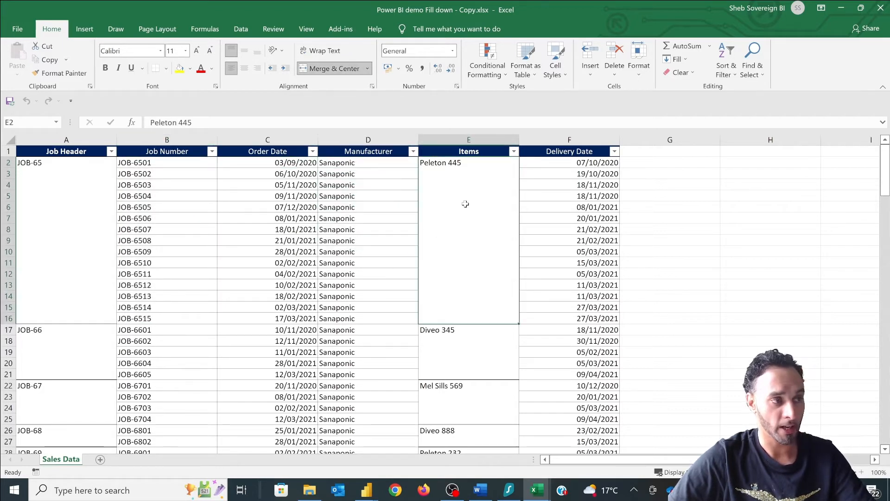
mouse_move(462, 172)
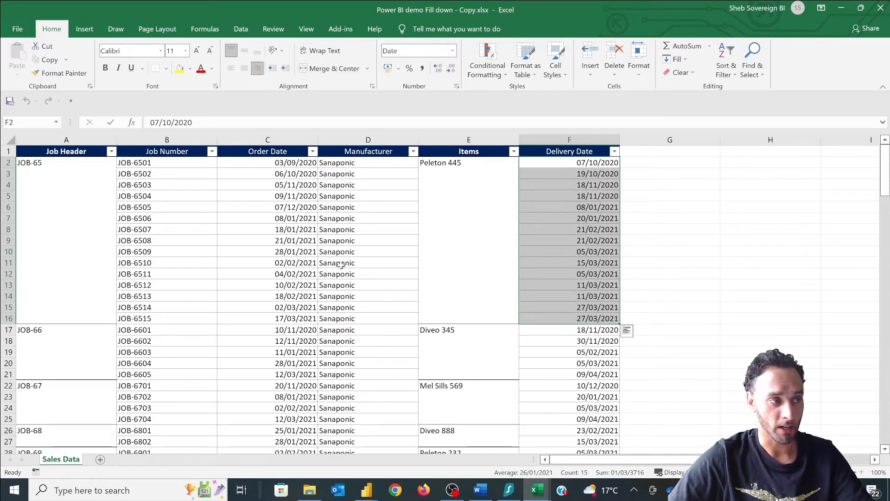
scroll("down", 3)
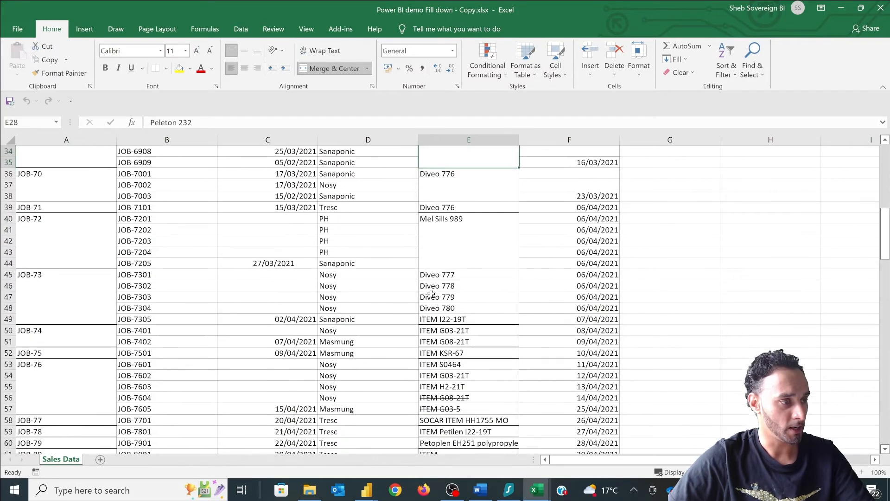
left_click(54, 280)
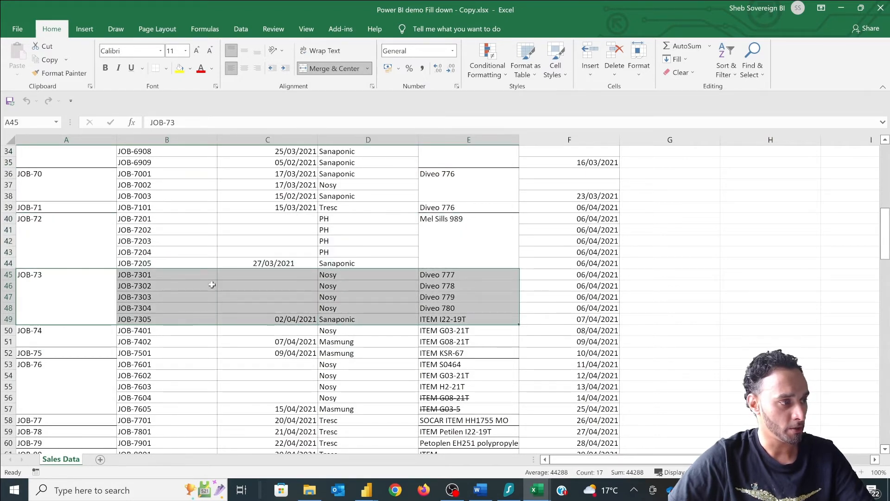
mouse_move(412, 276)
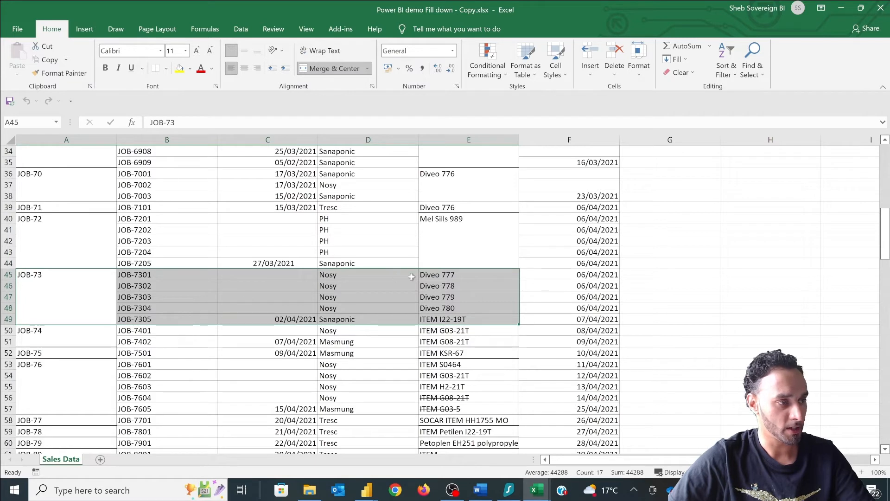
mouse_move(478, 319)
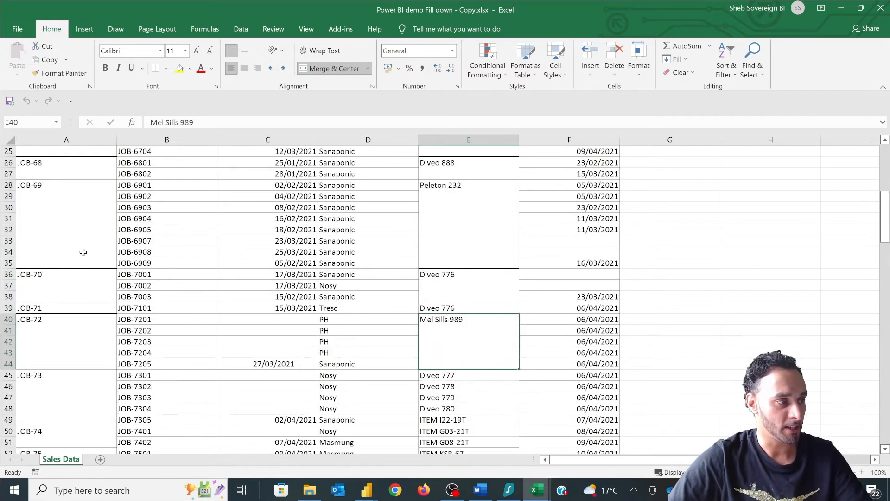
scroll("down", 3)
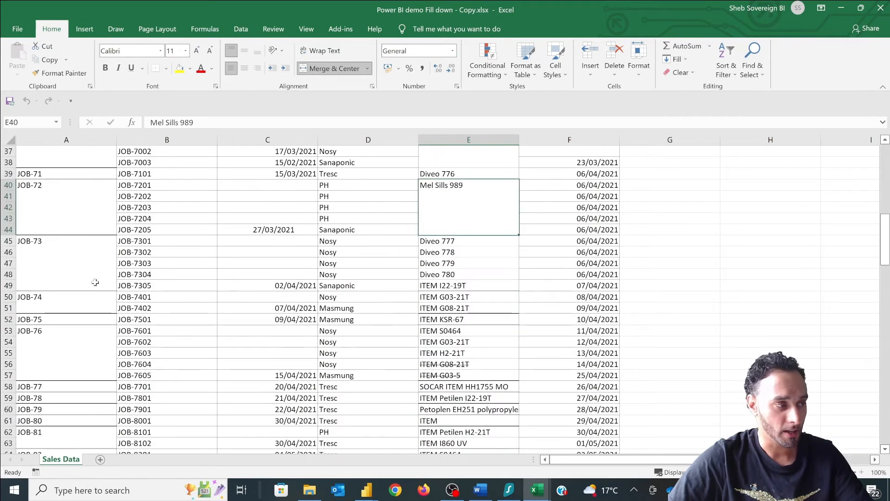
scroll("down", 3)
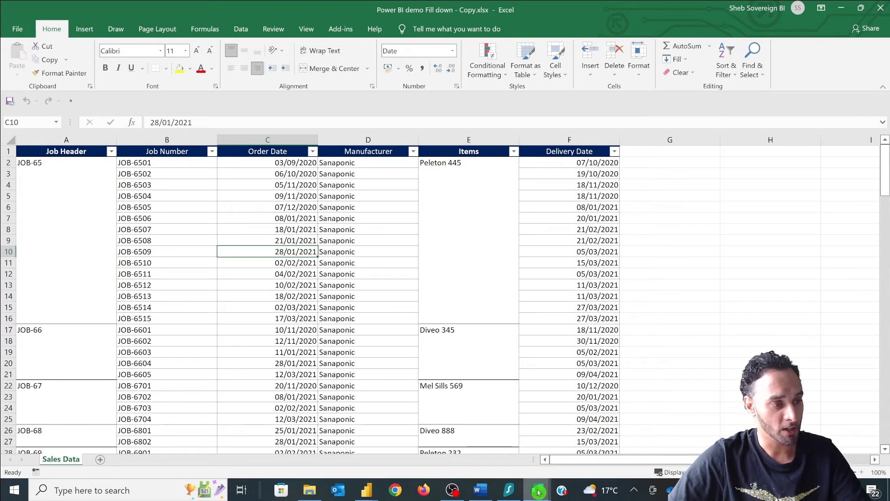
mouse_move(367, 489)
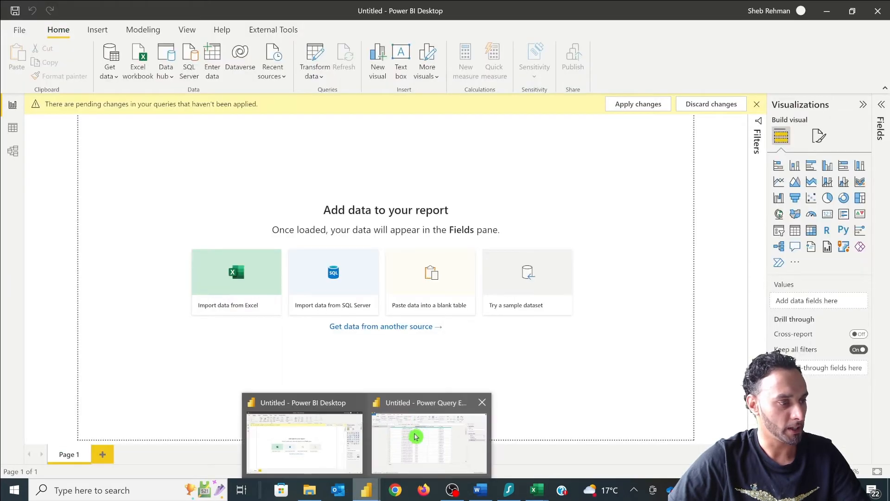
Compare the Job Number cells in Excel, then load the Sales Data sheet from Navigator
left_click(428, 443)
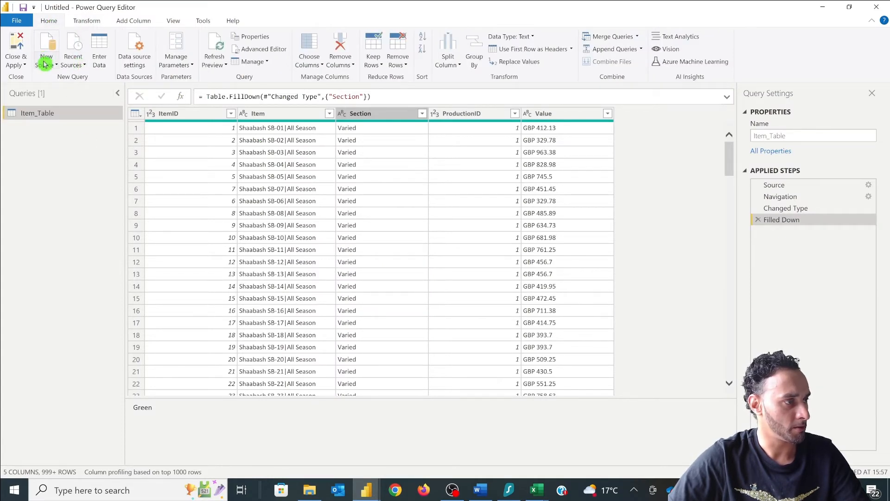
mouse_move(103, 141)
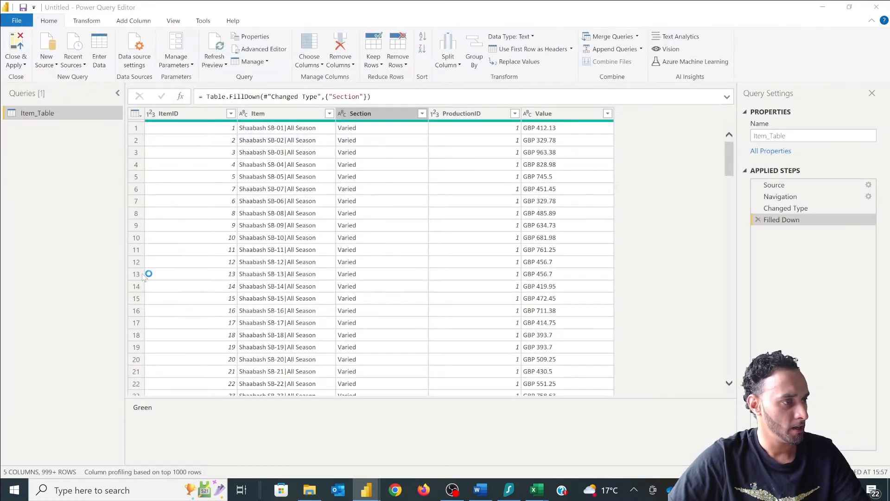
mouse_move(147, 270)
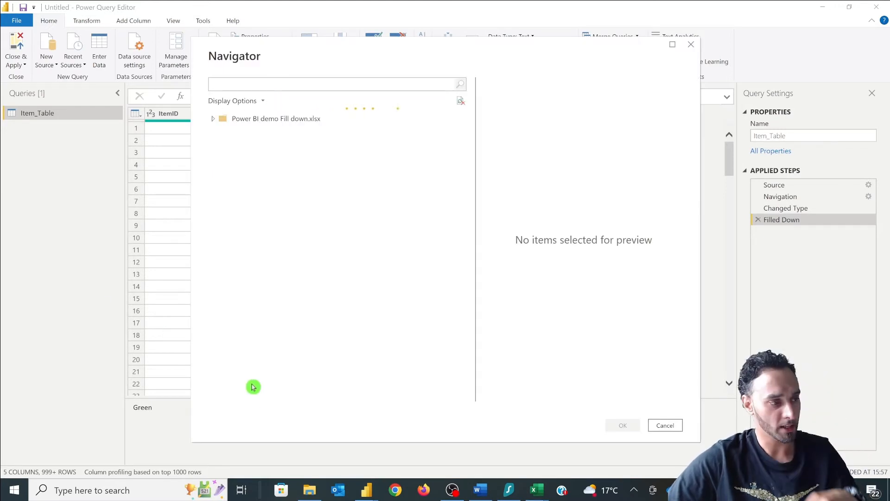
key("alt+tab")
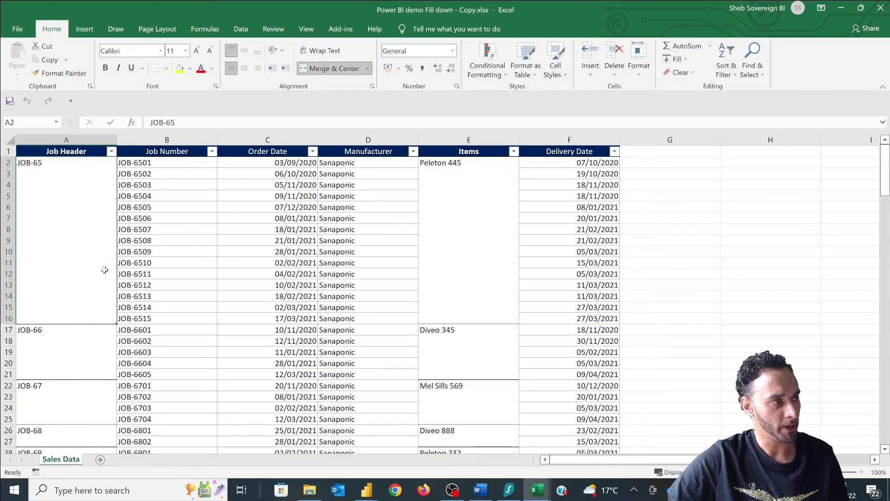
left_click_drag(167, 162, 166, 223)
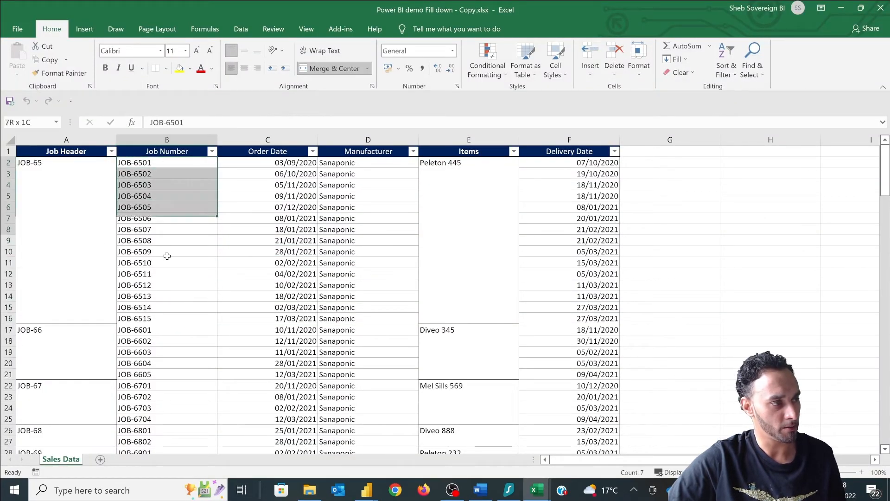
key("alt+tab")
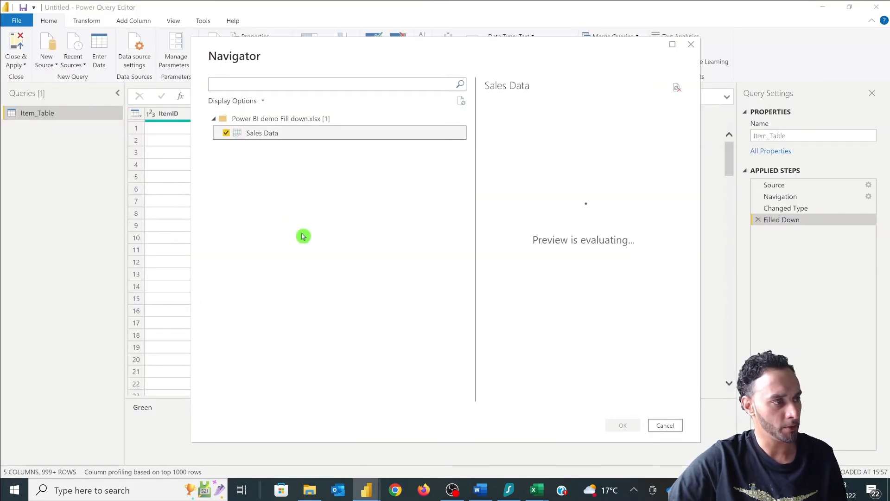
left_click(622, 425)
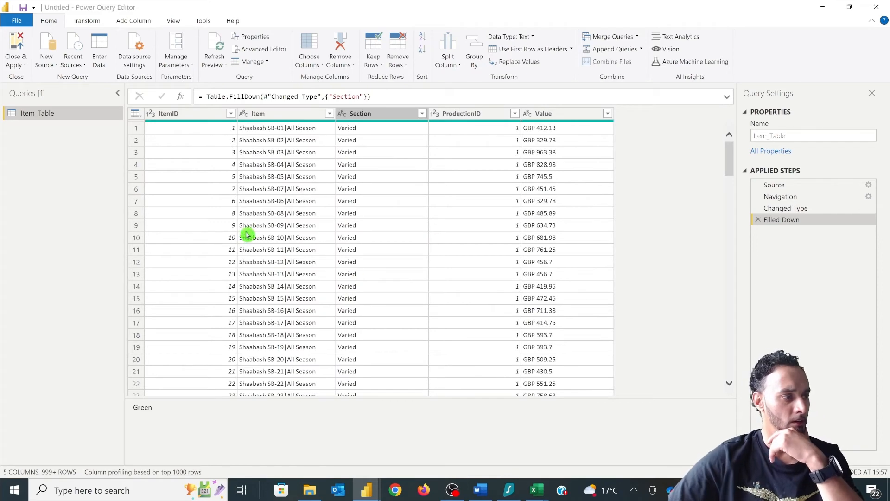
left_click(36, 127)
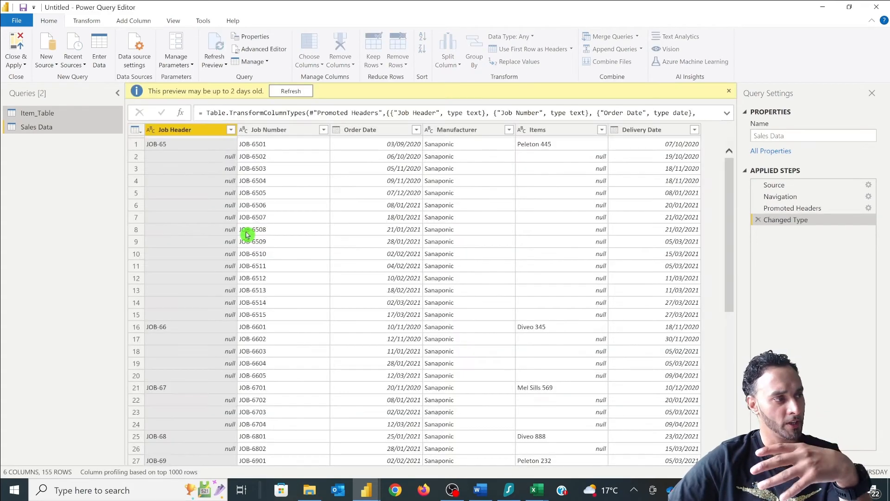
left_click(156, 143)
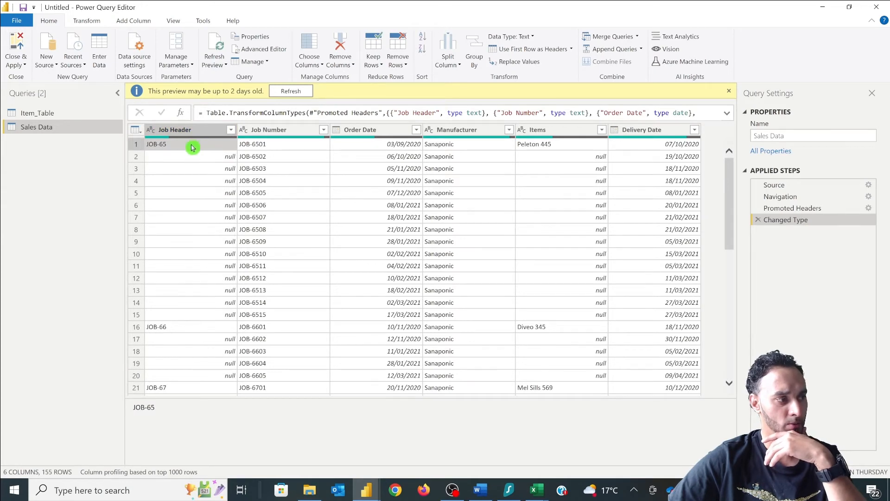
mouse_move(195, 220)
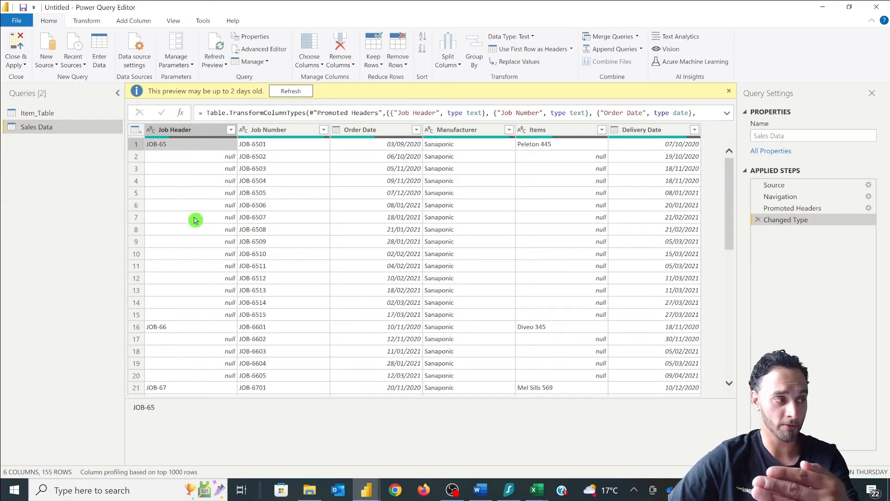
mouse_move(196, 330)
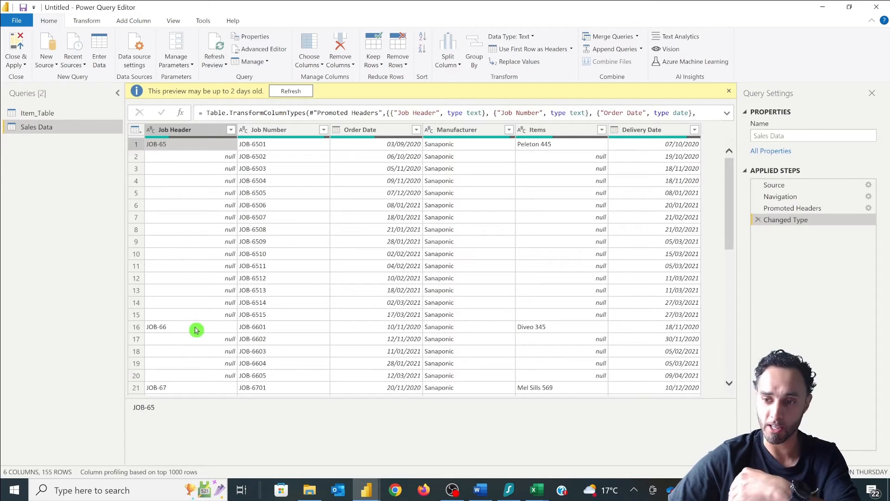
left_click(253, 156)
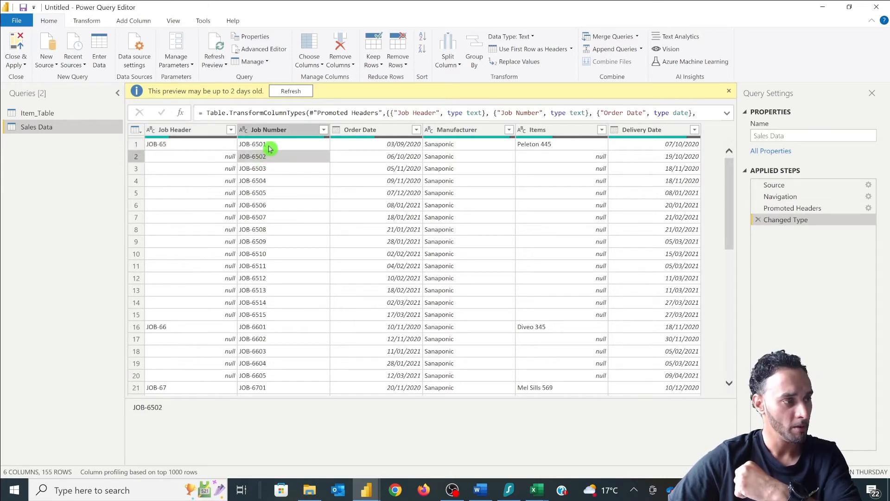
left_click(252, 168)
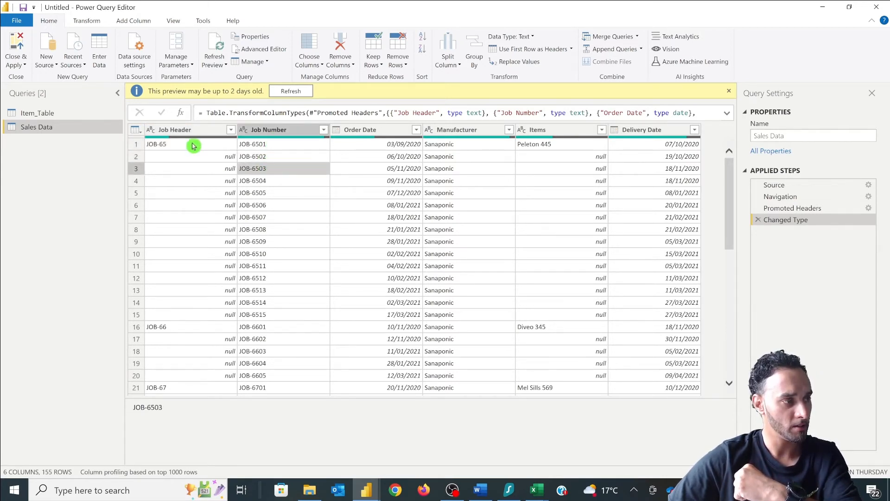
left_click(253, 157)
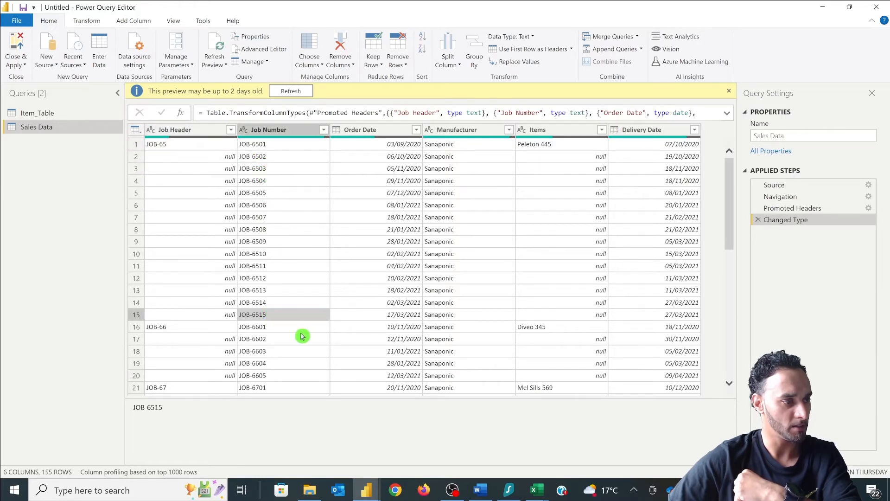
mouse_move(266, 288)
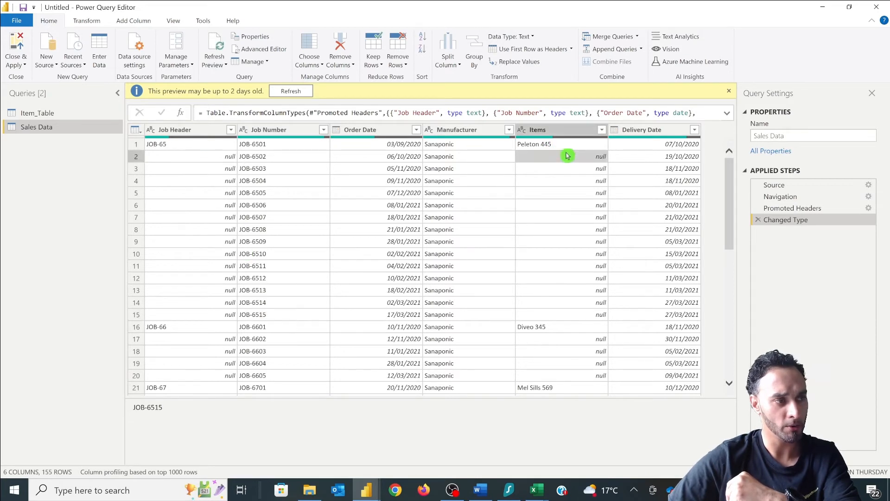
left_click(534, 144)
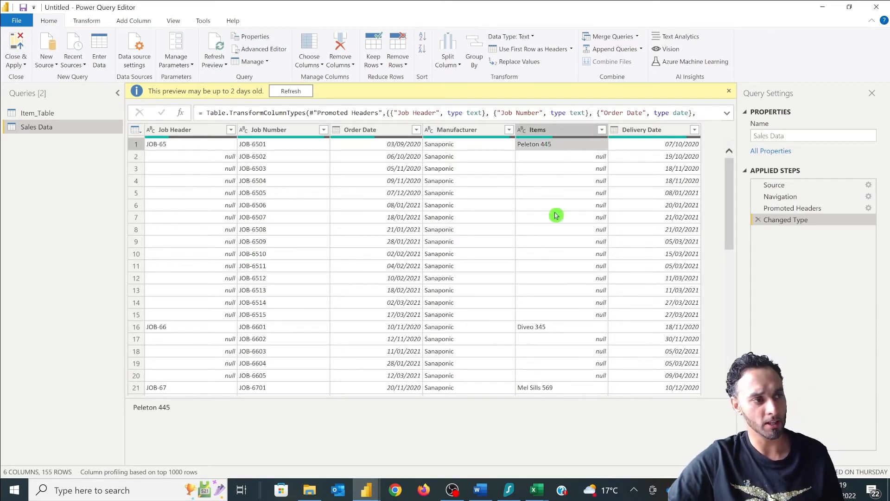
mouse_move(572, 311)
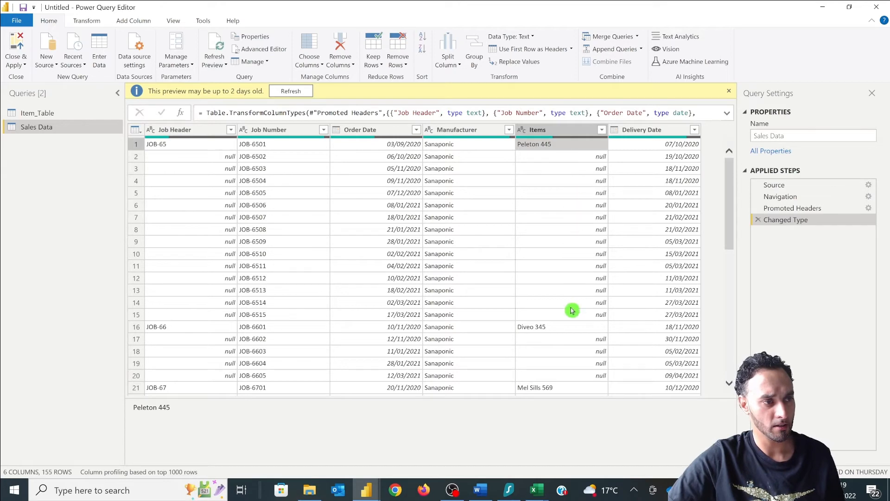
mouse_move(564, 190)
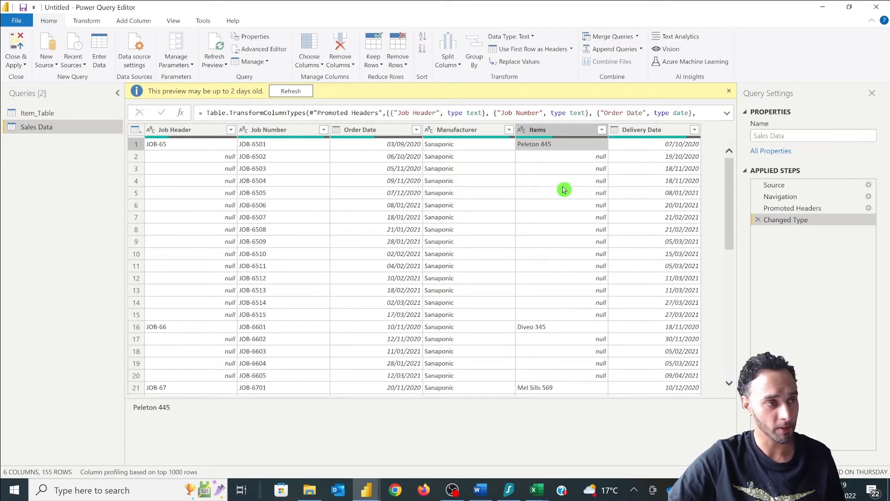
mouse_move(489, 474)
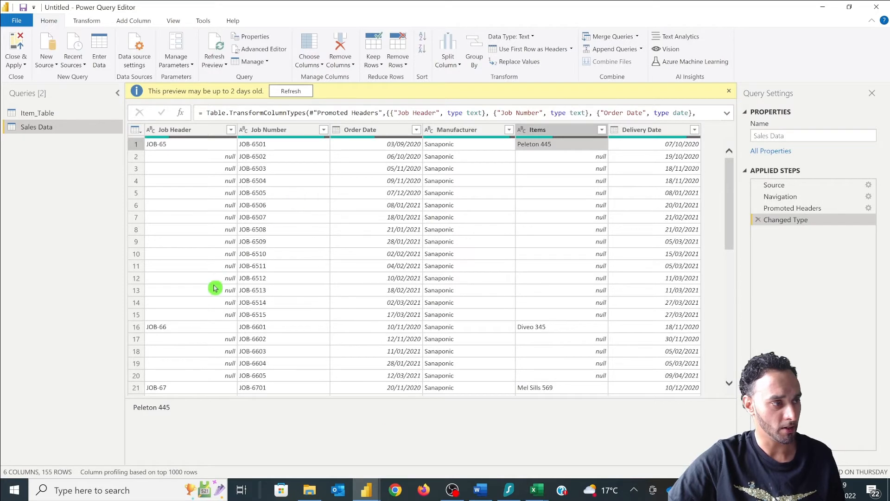
left_click(157, 327)
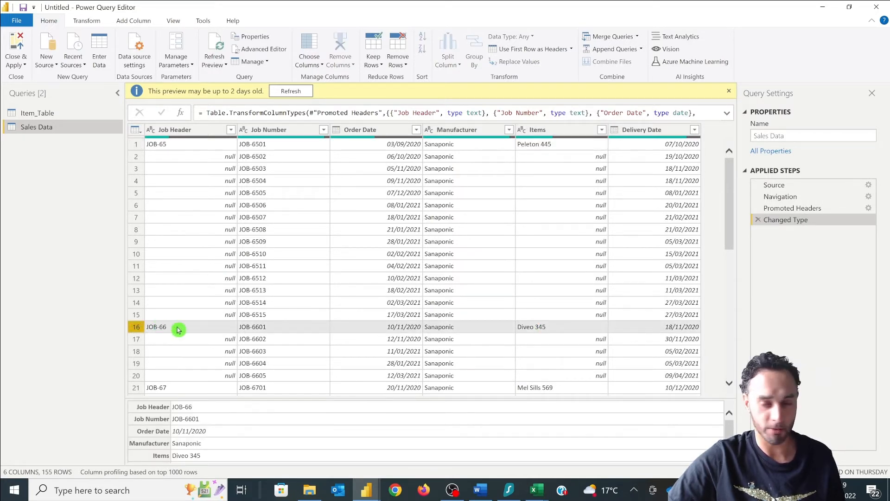
left_click(174, 129)
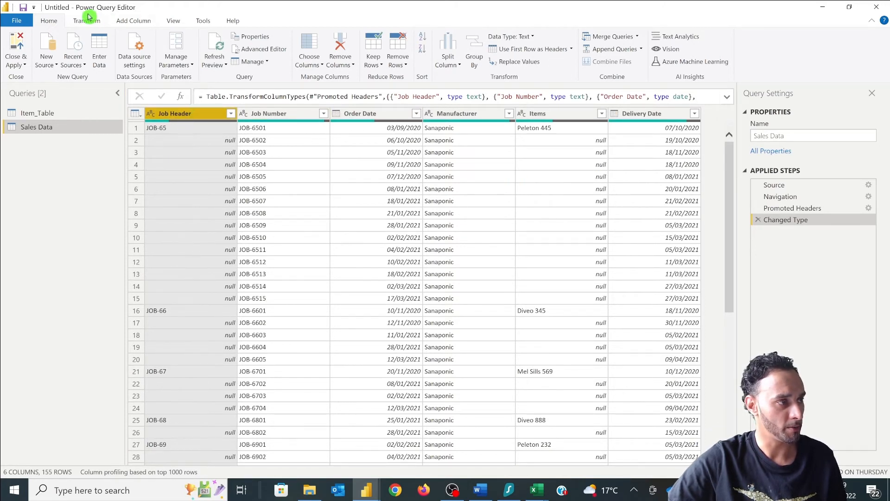
Fill Job Header's nulls down with the job above and set the column type to Text
left_click(86, 21)
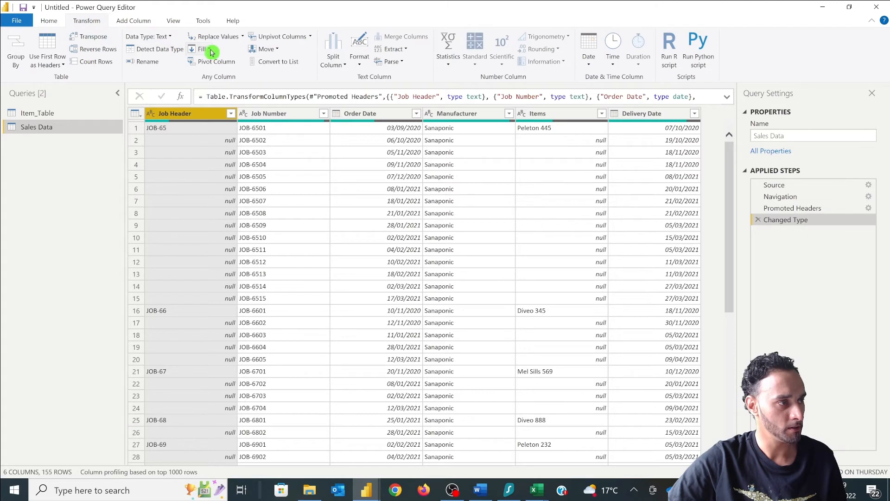
left_click(203, 50)
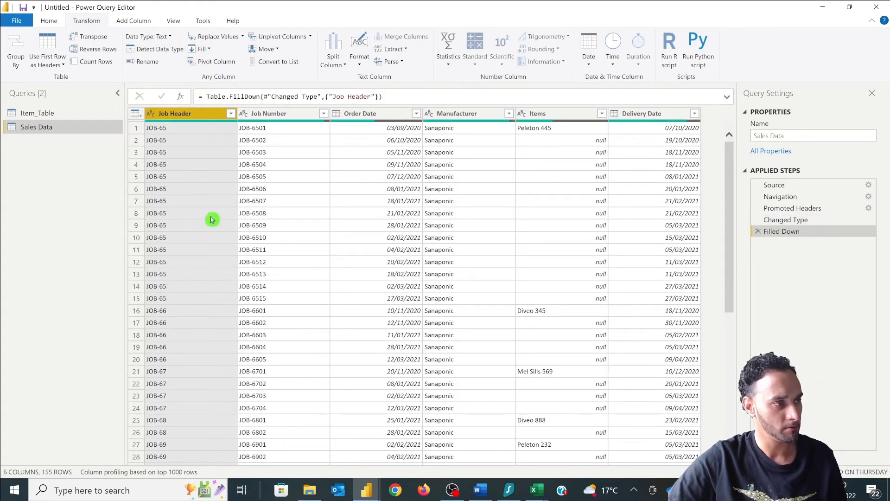
scroll("down", 3)
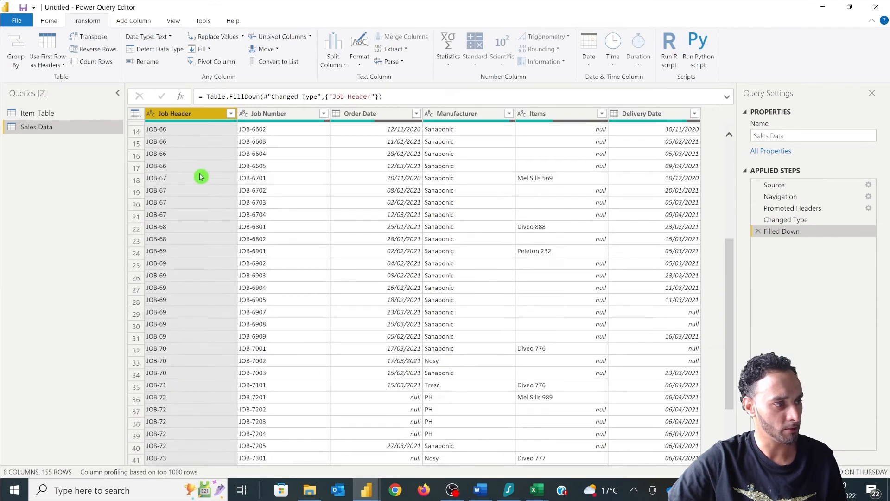
scroll("down", 3)
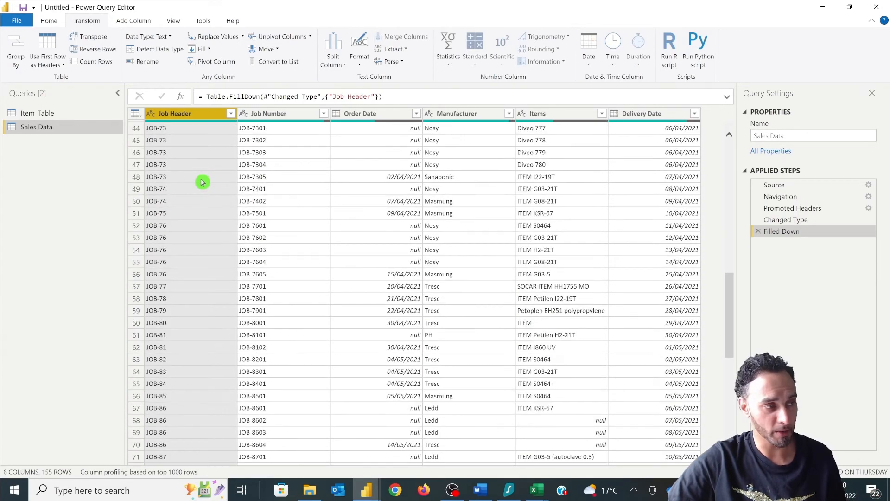
scroll("down", 3)
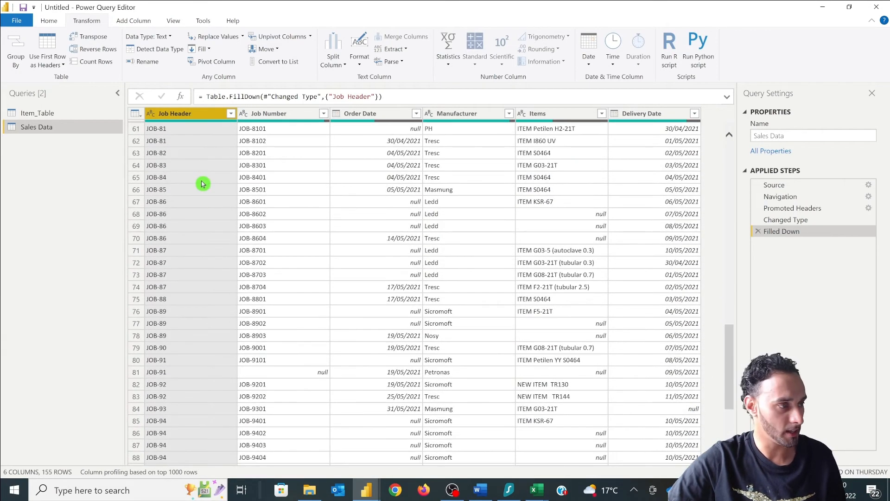
scroll("down", 3)
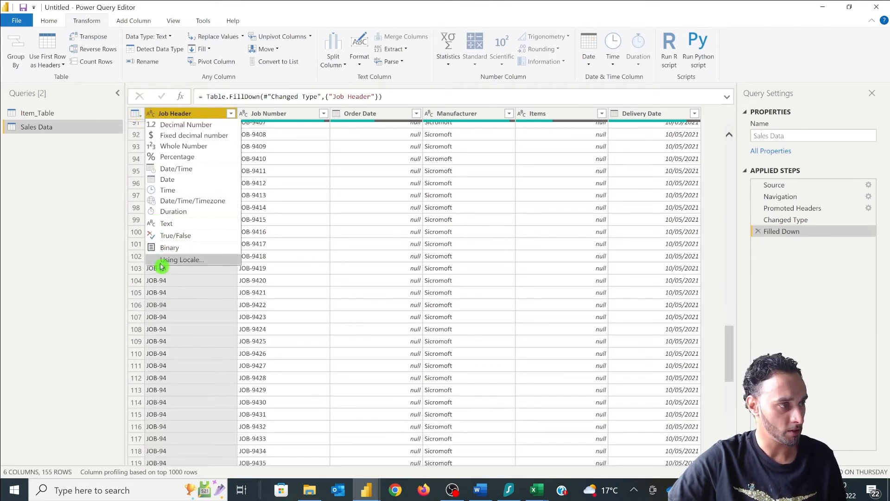
left_click(166, 223)
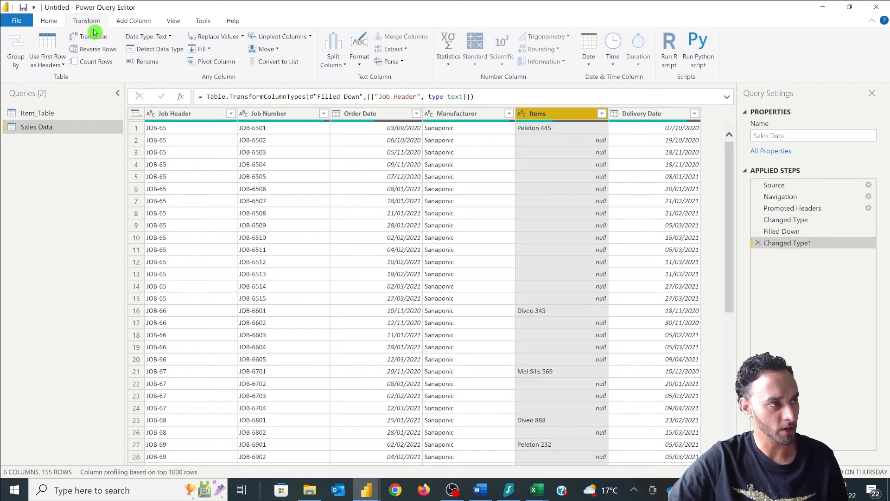
Fill the Items column down and verify JOB-73's item values against the Excel source
left_click(202, 49)
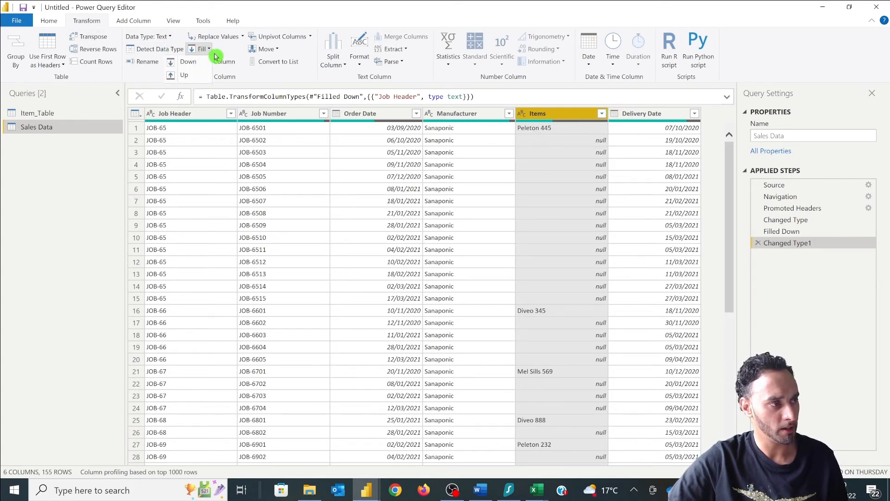
left_click(188, 61)
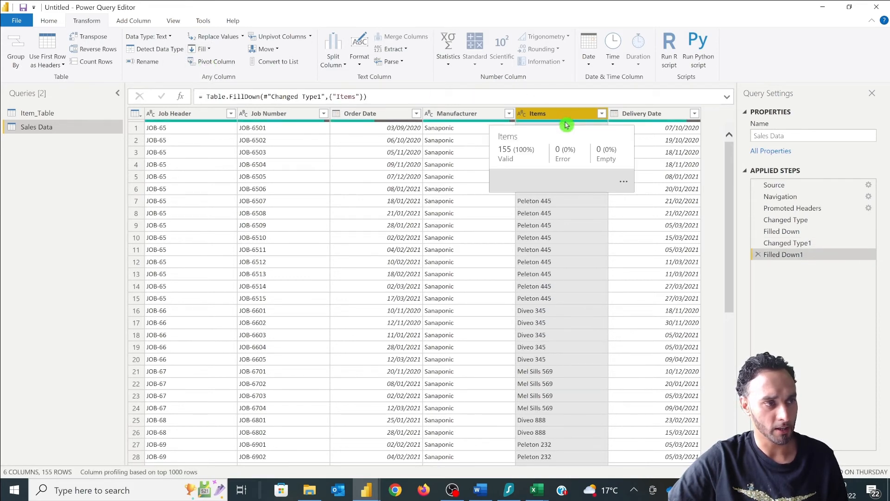
scroll("down", 3)
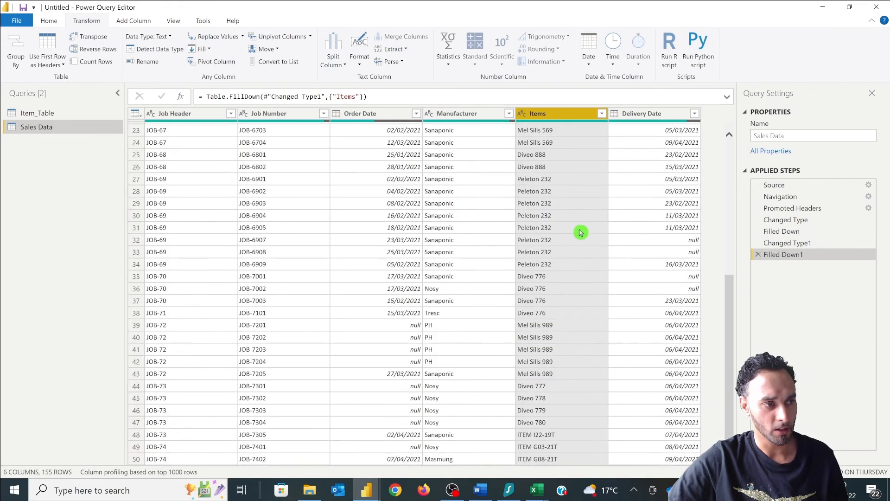
scroll("down", 3)
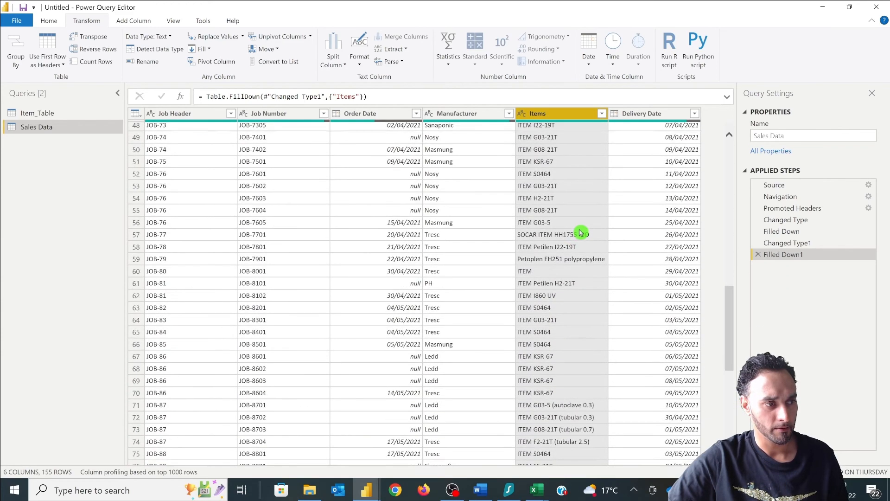
scroll("down", 3)
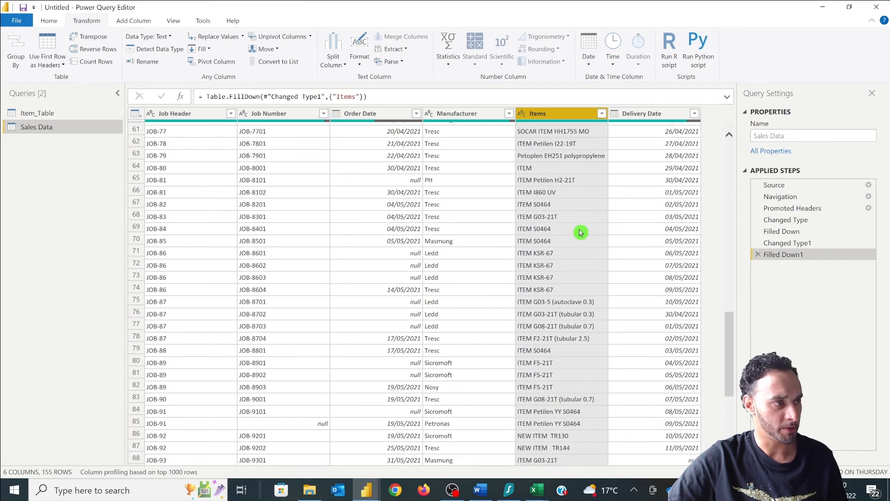
left_click(534, 489)
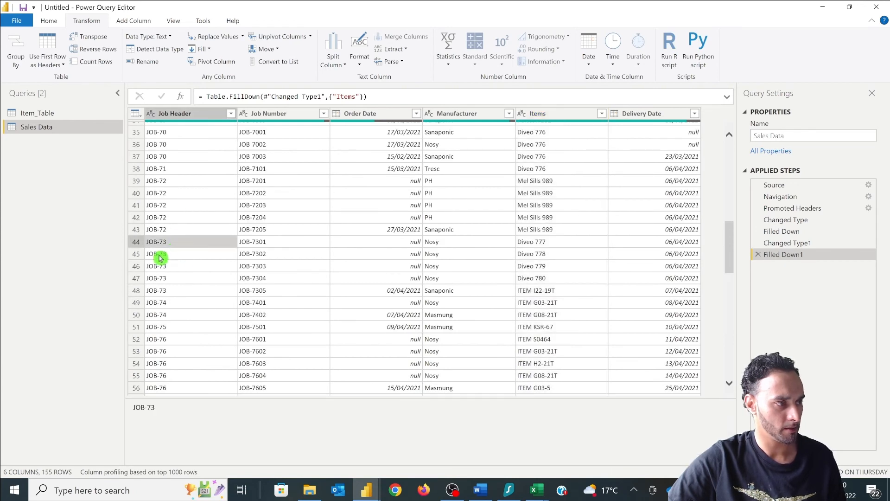
mouse_move(551, 245)
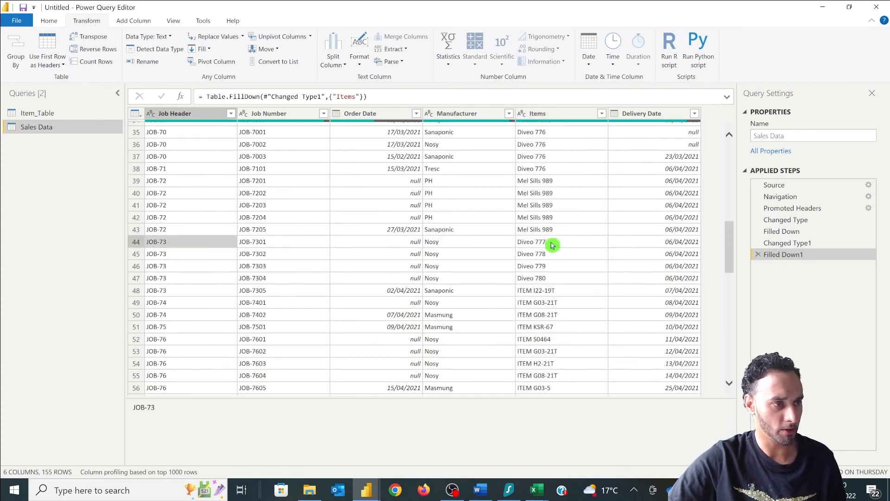
left_click(531, 265)
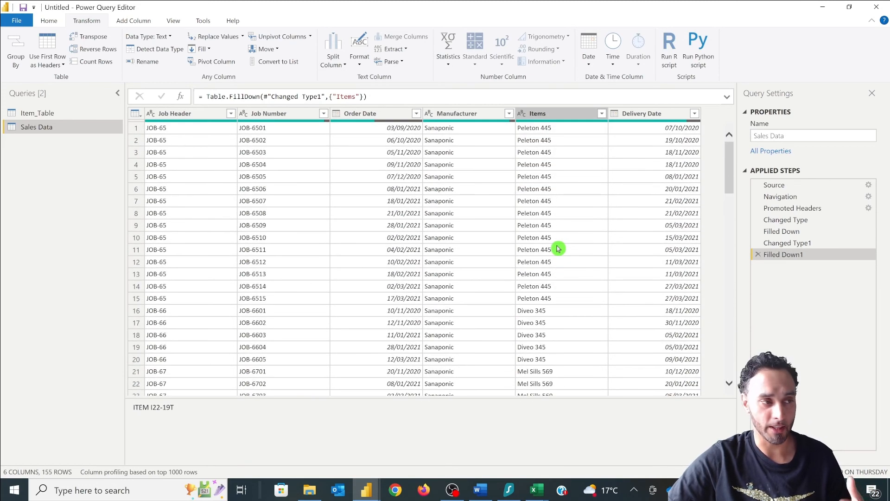
mouse_move(230, 211)
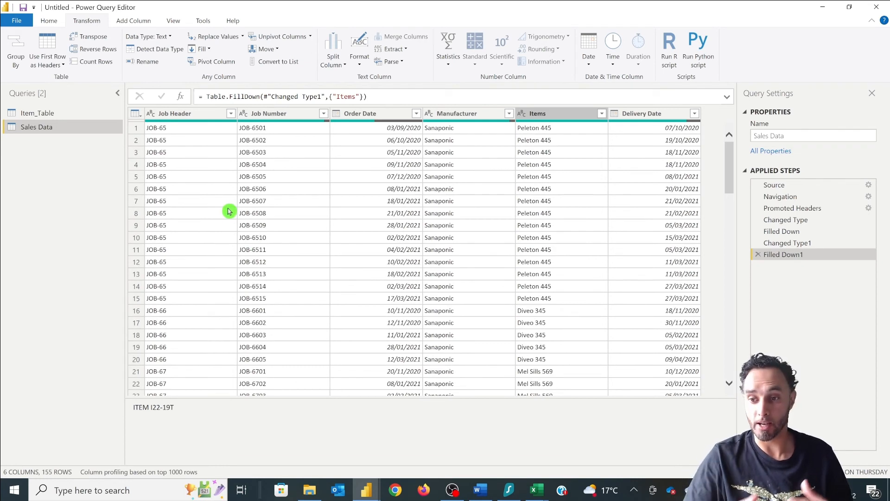
mouse_move(4, 292)
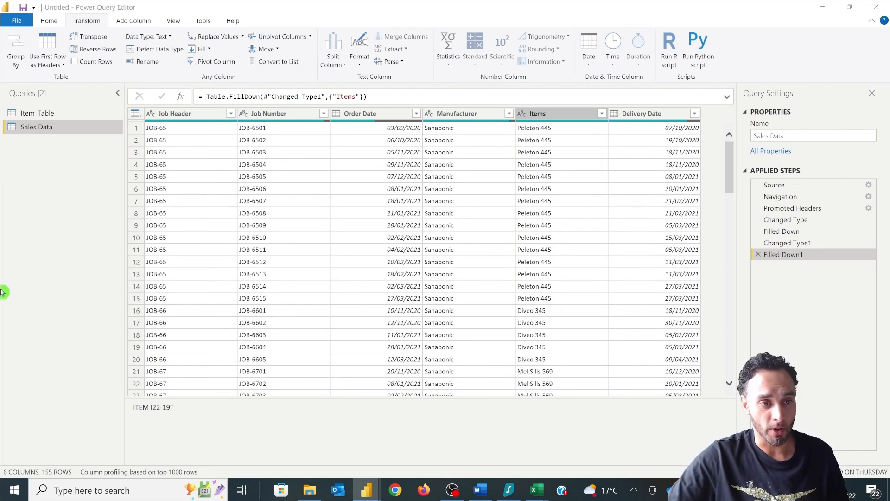
mouse_move(879, 286)
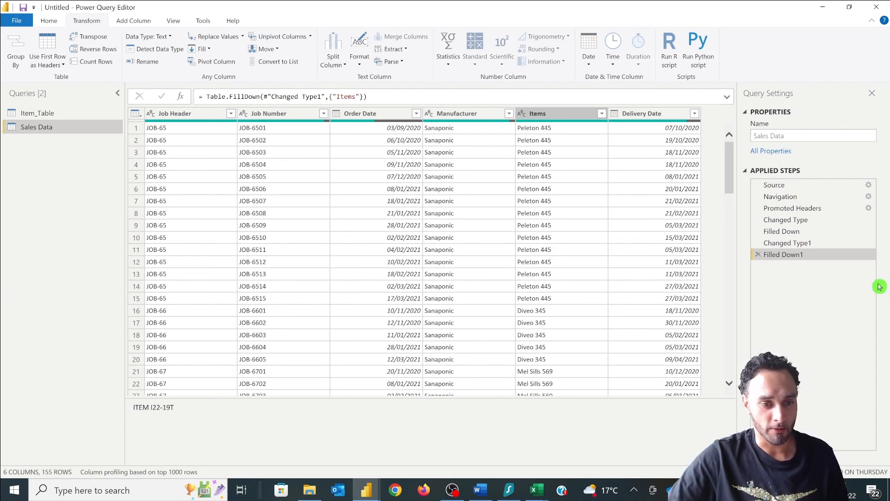